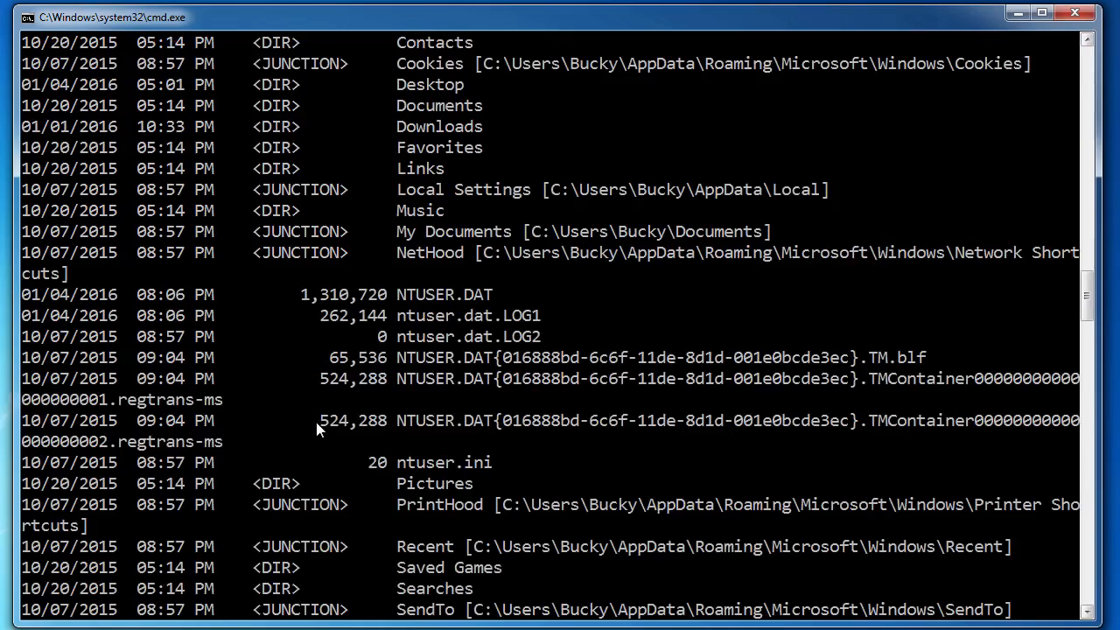
Clear the console twice with cls, leaving only the home-folder prompt.
{"action": "scroll", "scroll_direction": "down", "scroll_amount": 3}
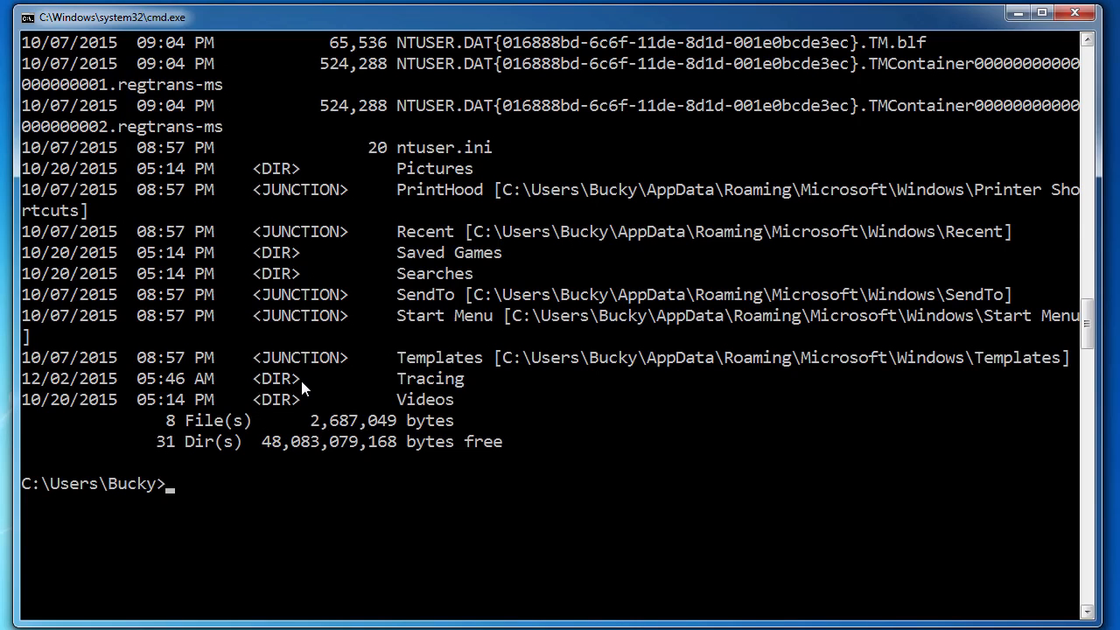
{"action": "type", "text": "c"}
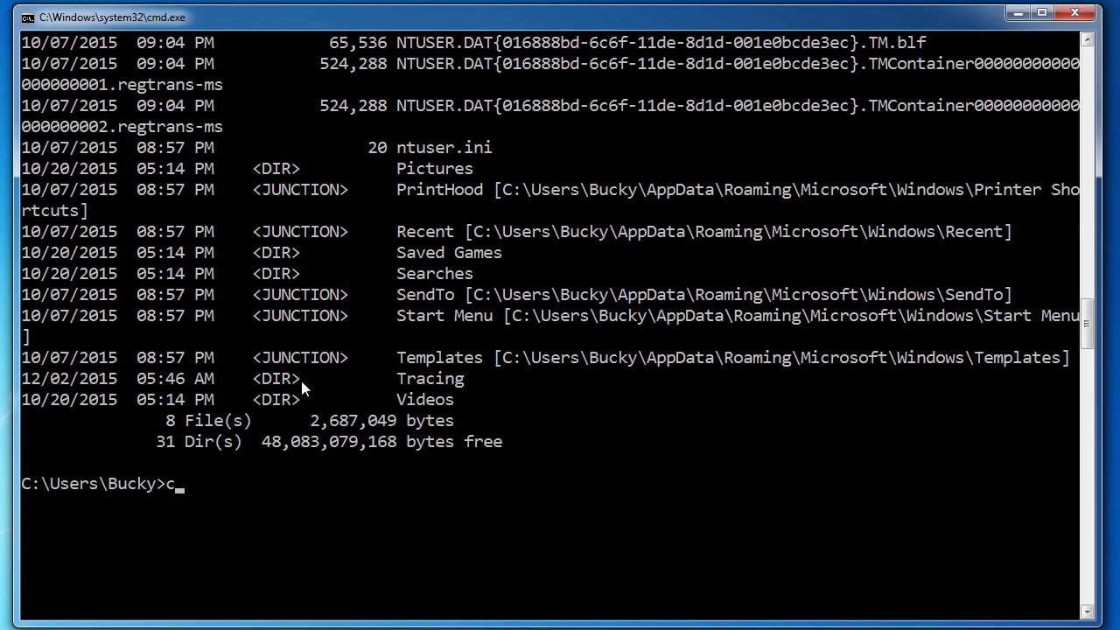
{"action": "type", "text": "ls"}
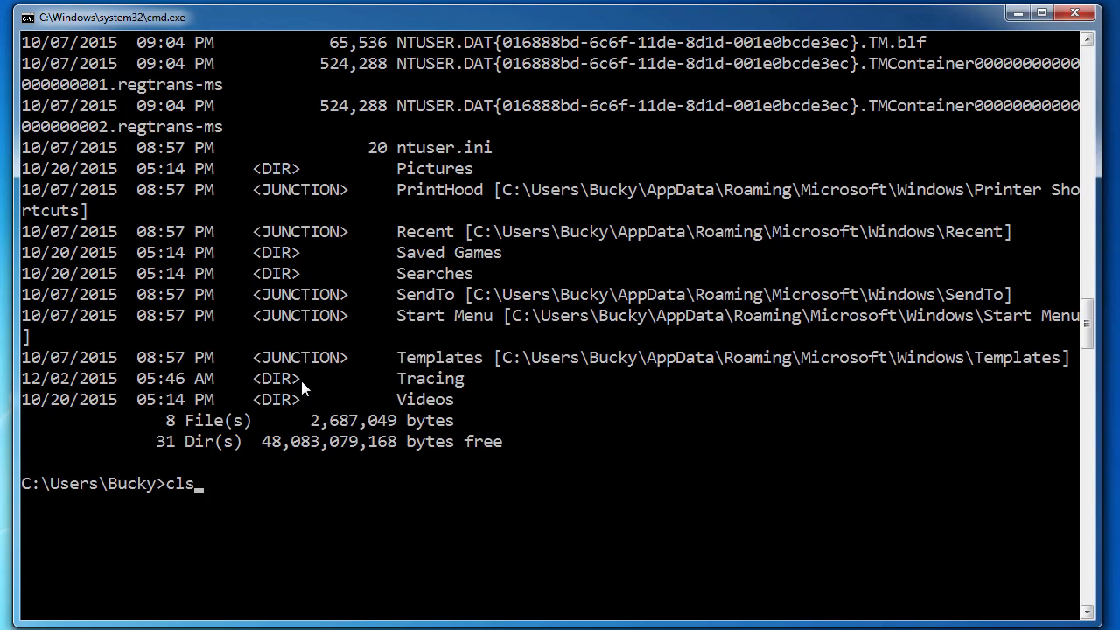
{"action": "key", "text": "Return"}
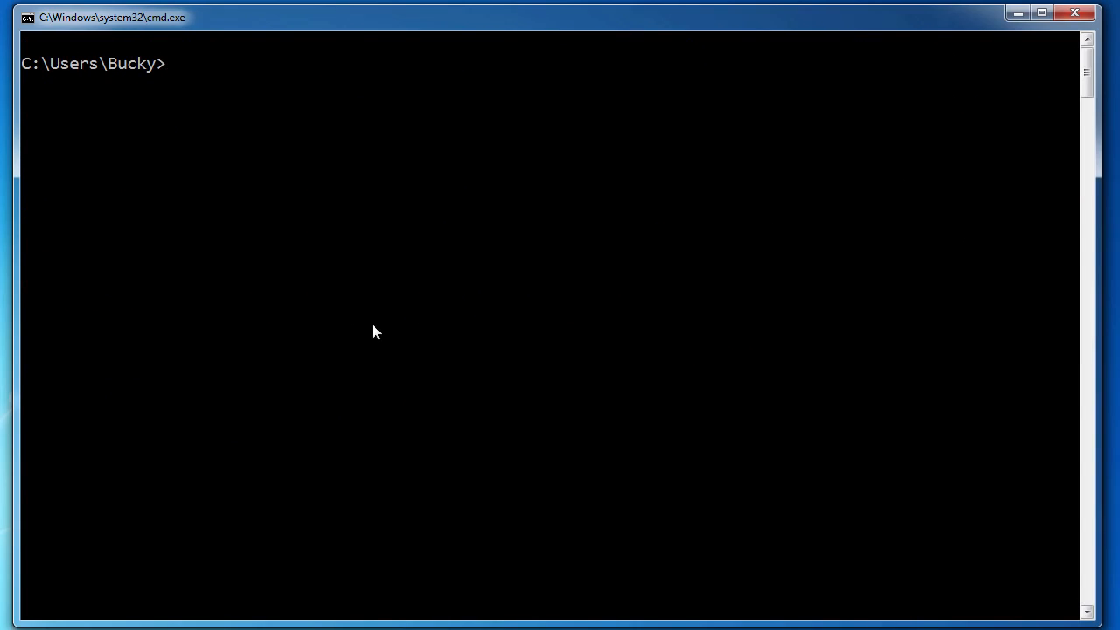
{"action": "mouse_move", "coordinate": [381, 329]}
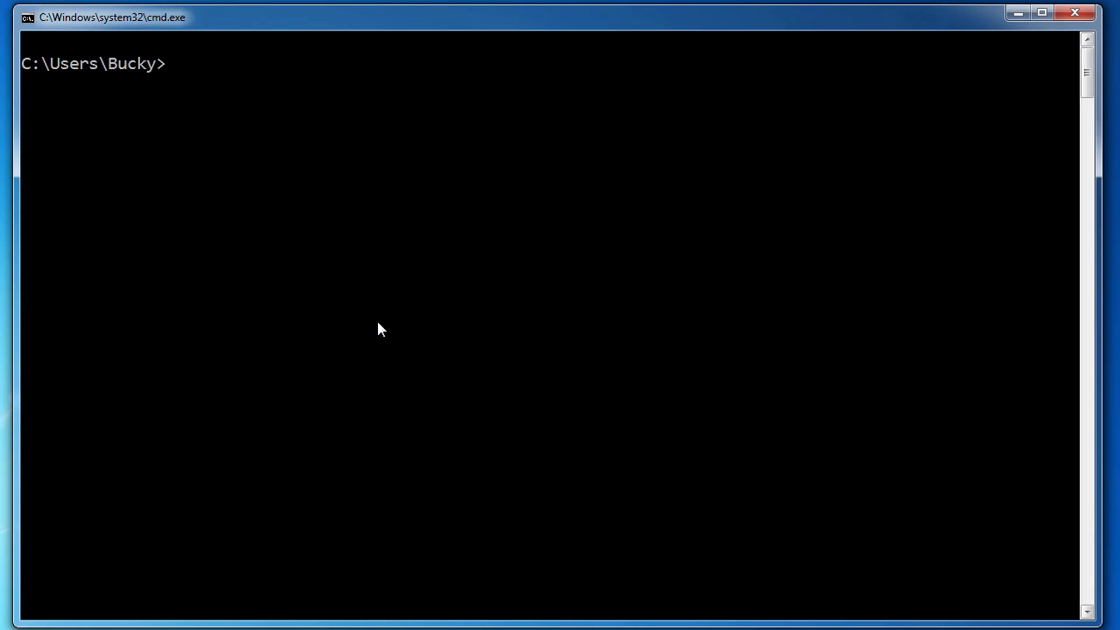
{"action": "mouse_move", "coordinate": [350, 288]}
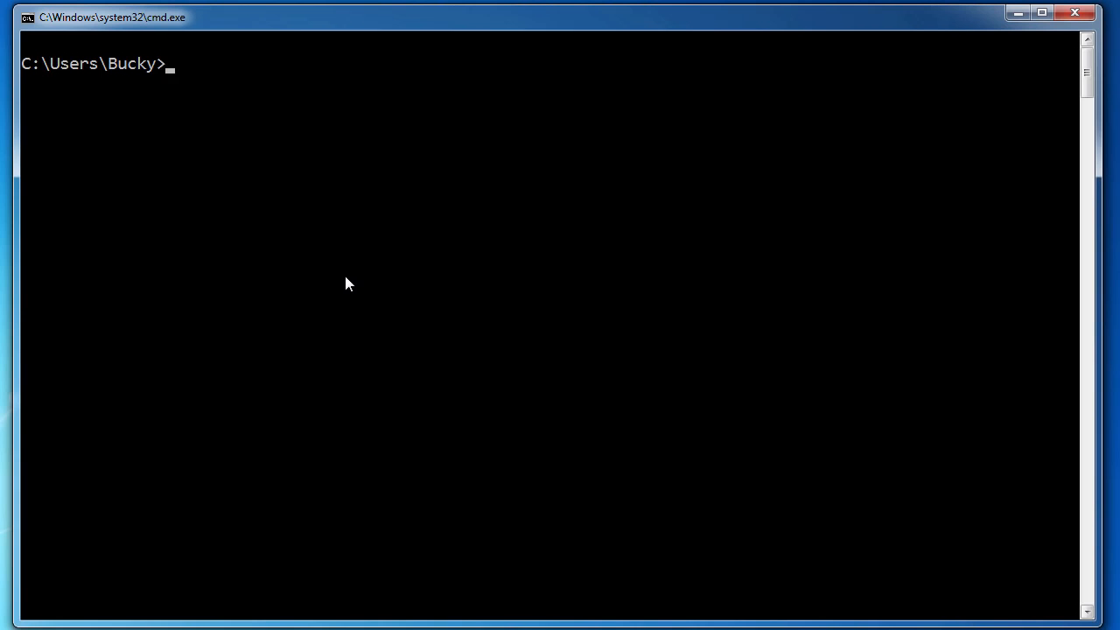
{"action": "type", "text": "cls"}
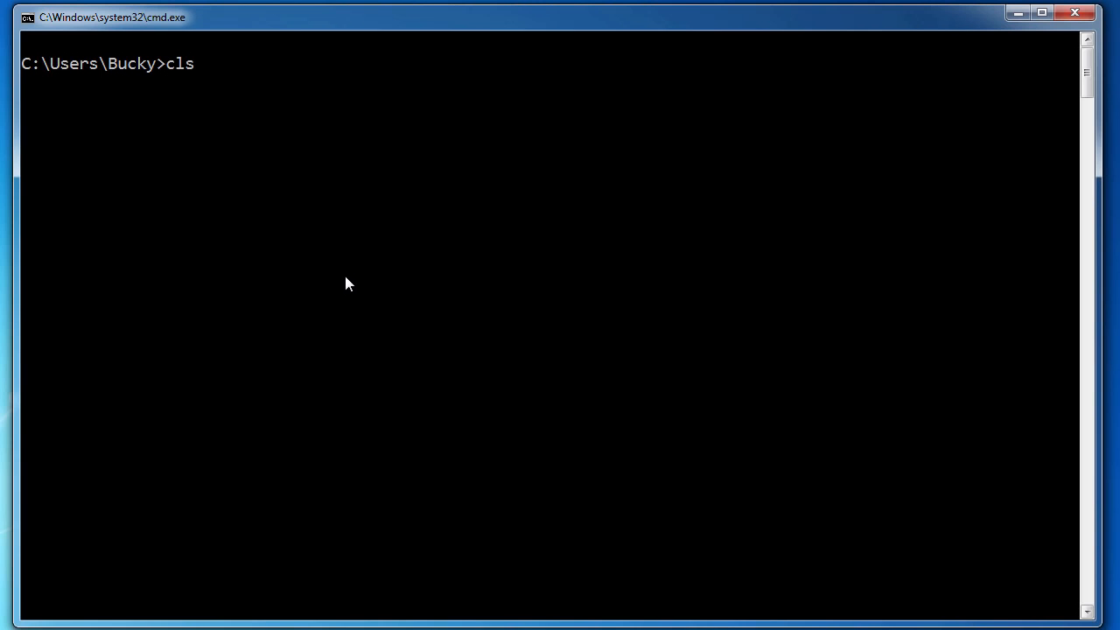
{"action": "key", "text": "Return"}
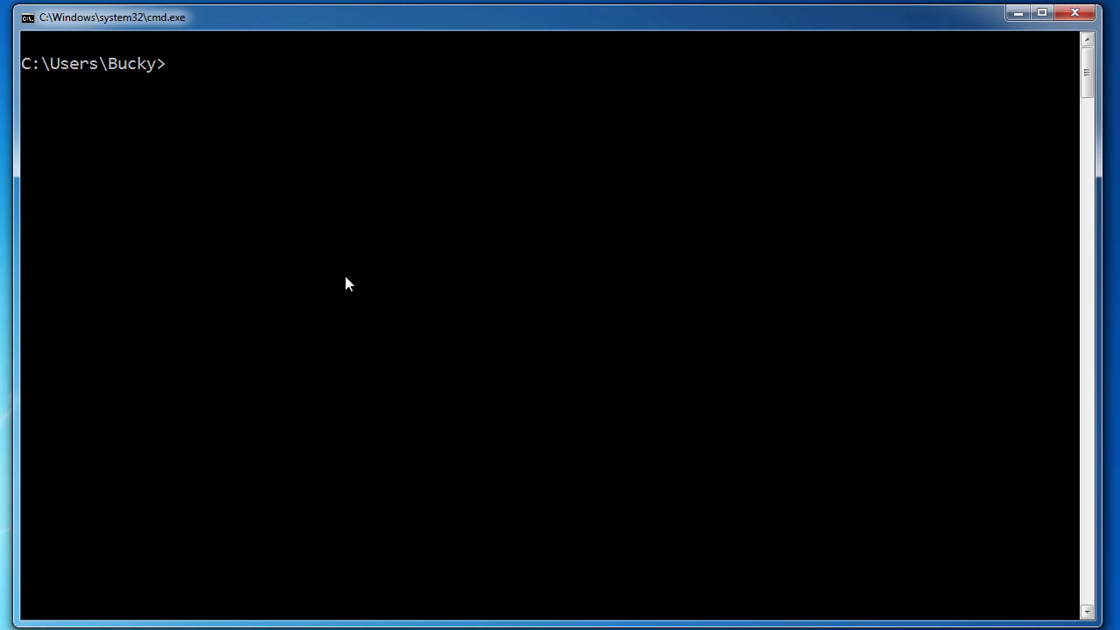
Change directory into Desktop with cd Desktop.
{"action": "type", "text": "cd Desktop\\Eric"}
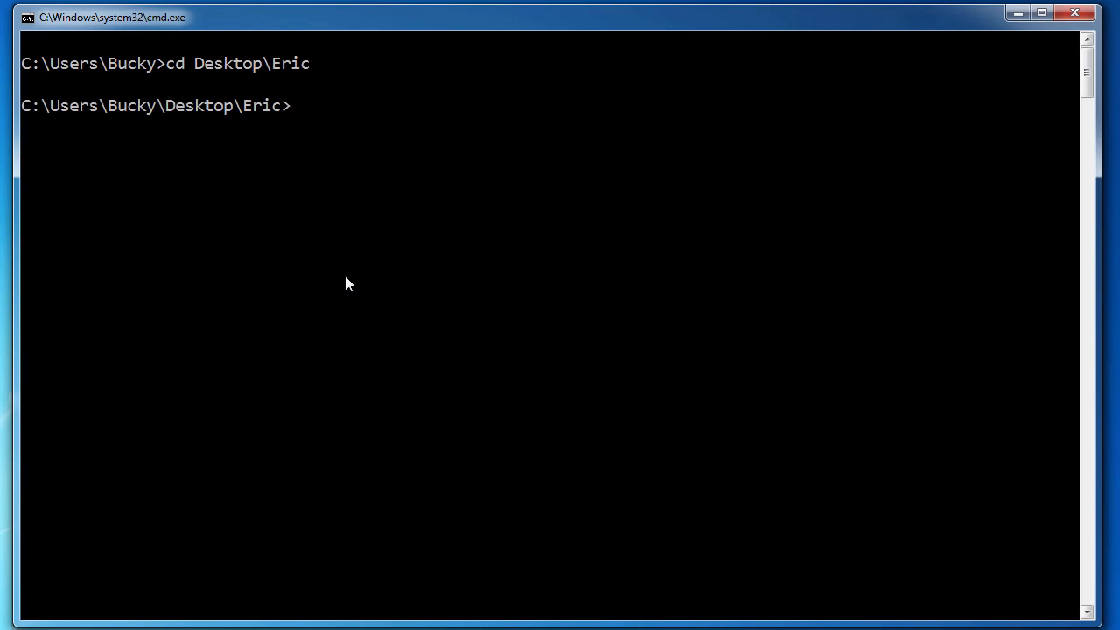
{"action": "key", "text": "Return"}
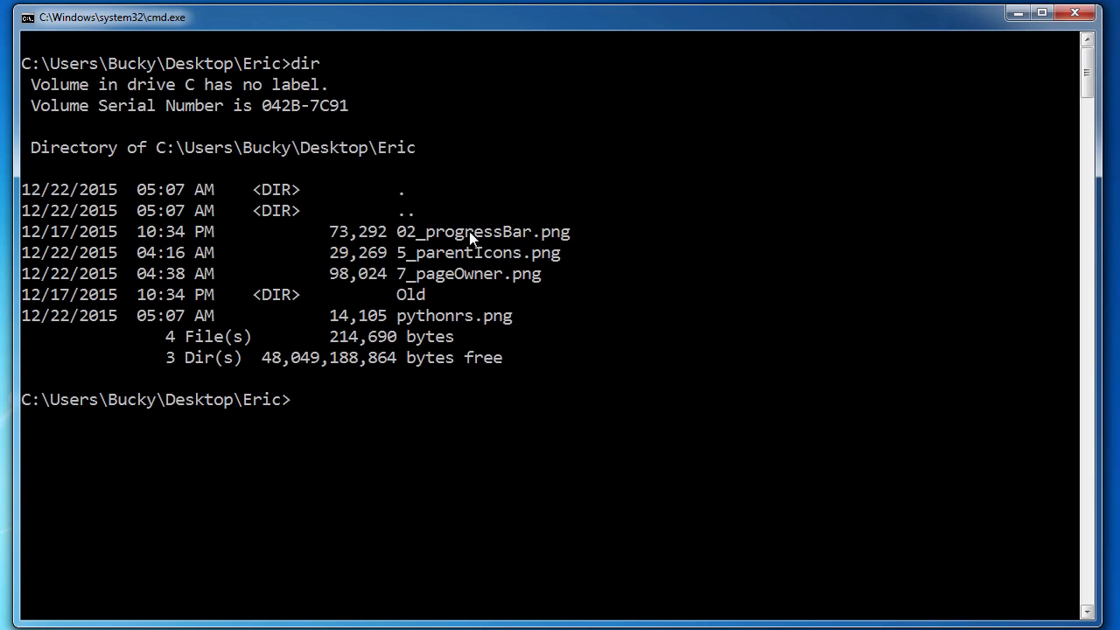
{"action": "mouse_move", "coordinate": [504, 165]}
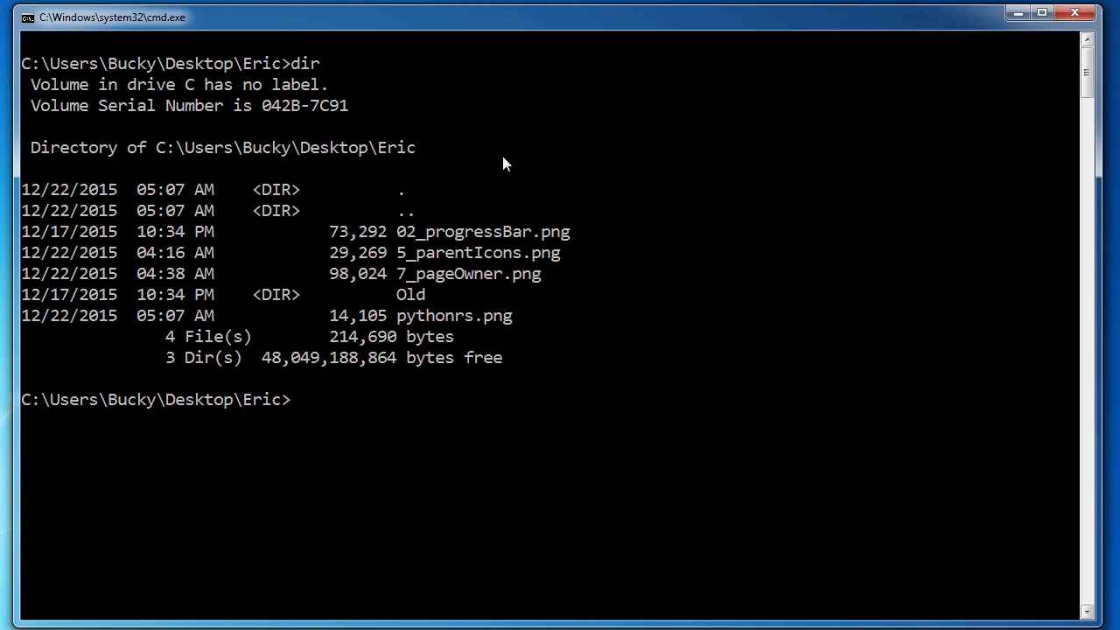
{"action": "mouse_move", "coordinate": [371, 154]}
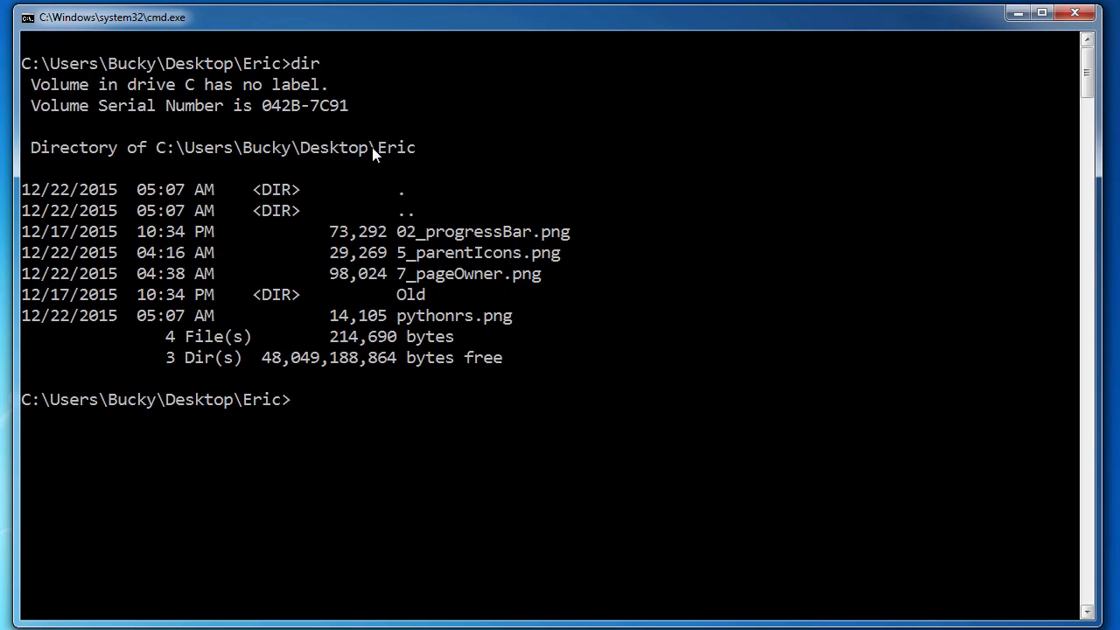
{"action": "mouse_move", "coordinate": [391, 154]}
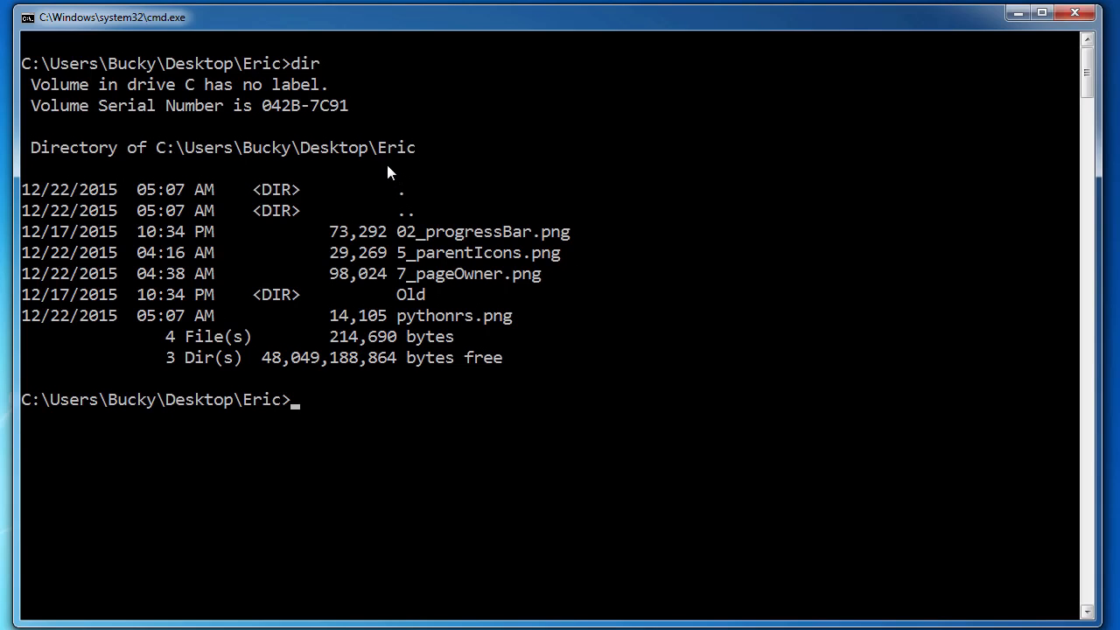
{"action": "mouse_move", "coordinate": [435, 319]}
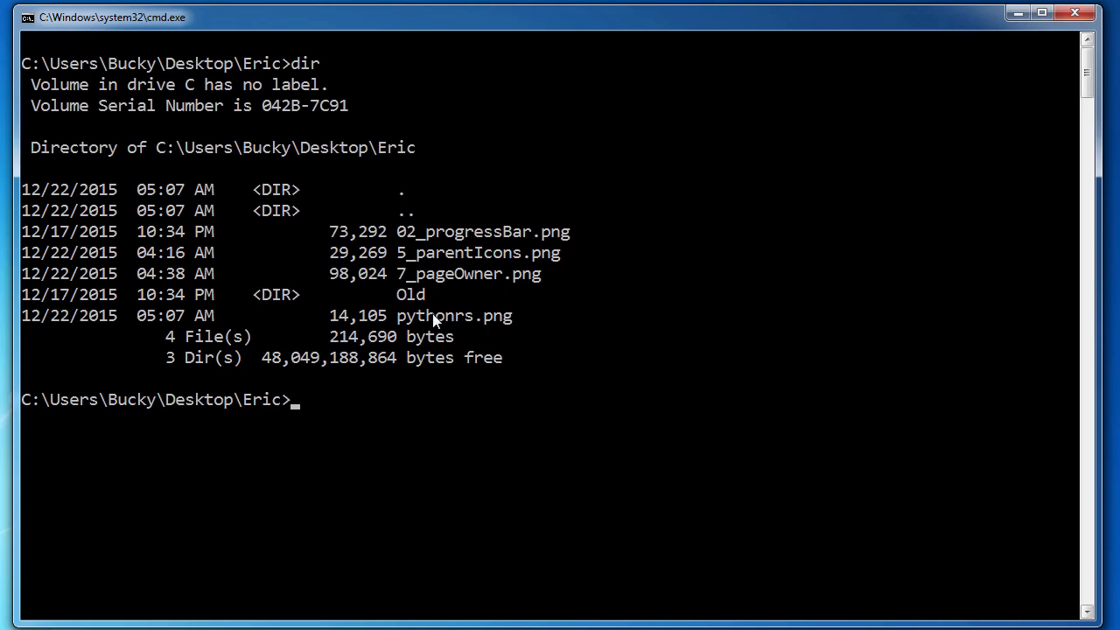
{"action": "mouse_move", "coordinate": [436, 270]}
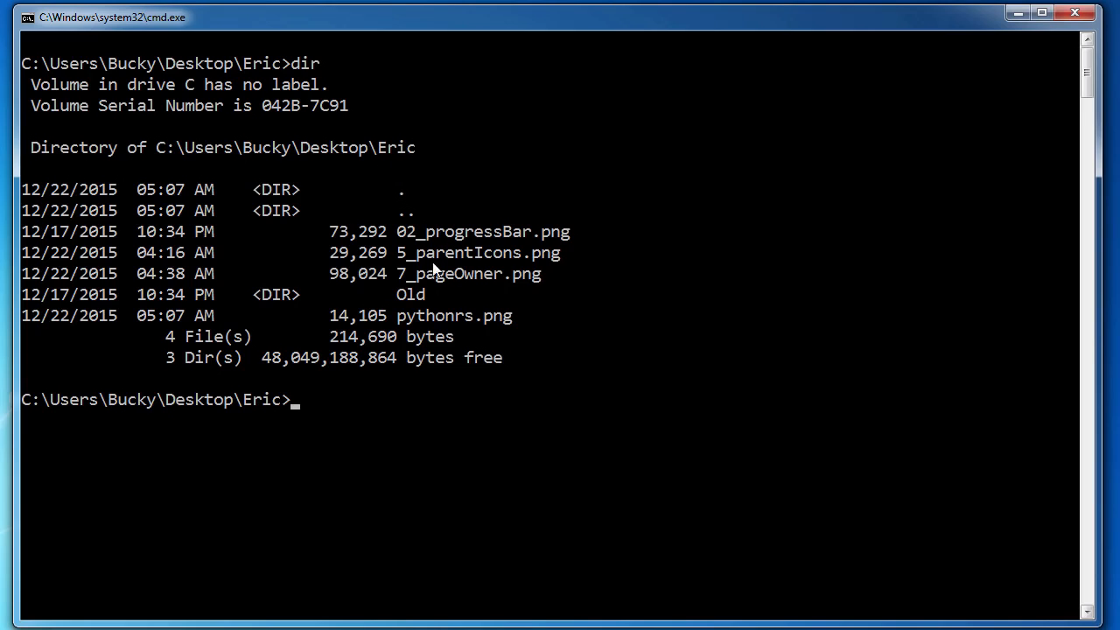
{"action": "mouse_move", "coordinate": [458, 294]}
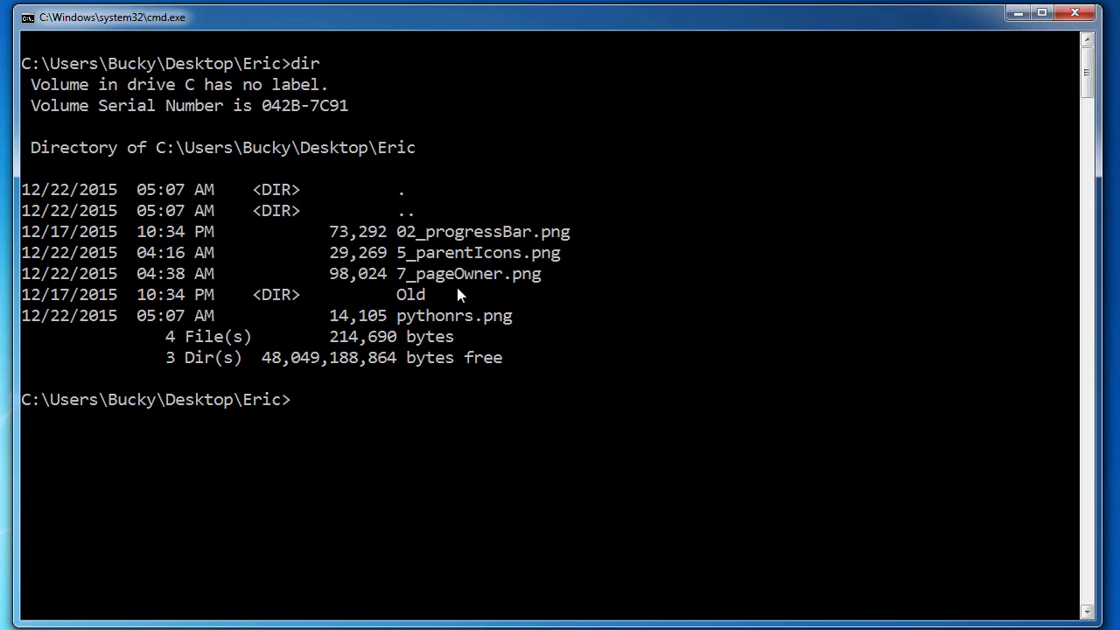
Enter the wildcard listing command dir *.png at the Eric folder prompt.
{"action": "type", "text": "d"}
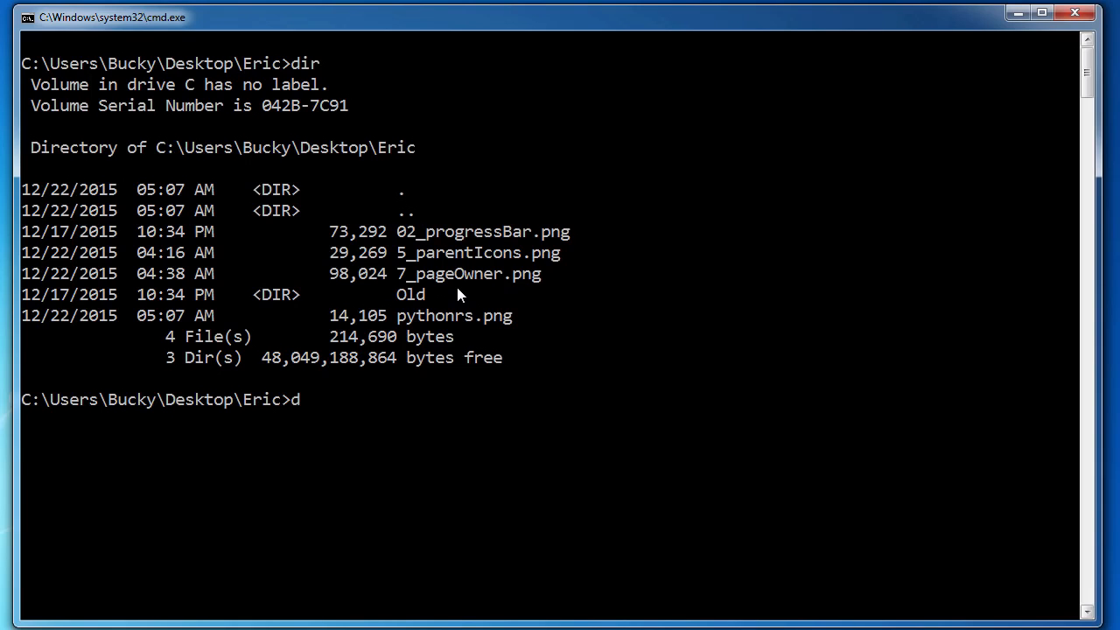
{"action": "type", "text": "ir"}
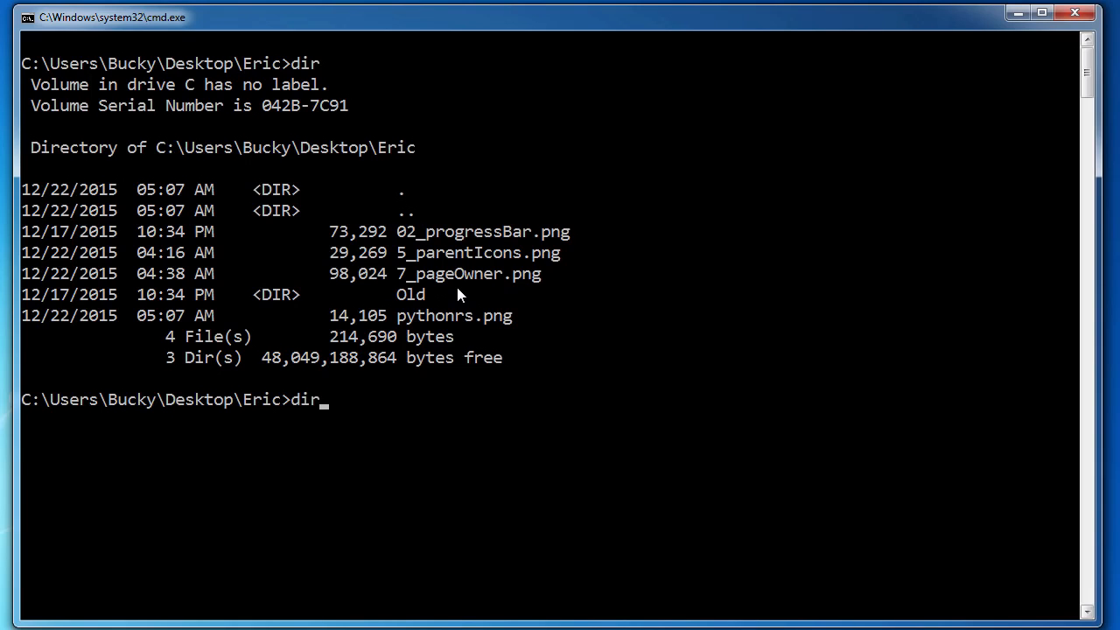
{"action": "mouse_move", "coordinate": [521, 221]}
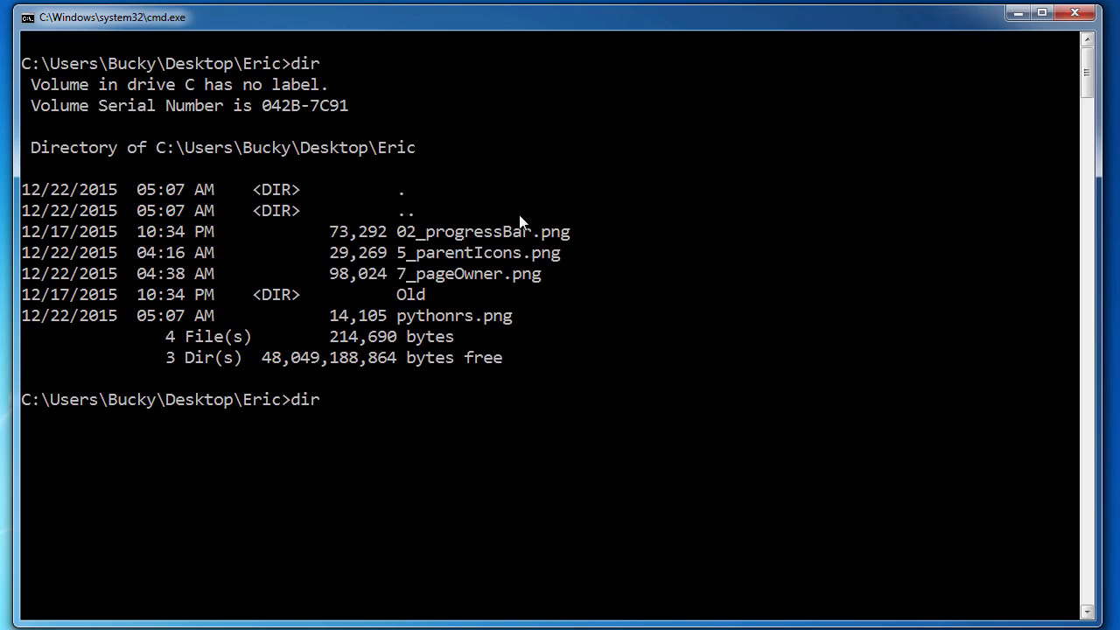
{"action": "mouse_move", "coordinate": [515, 231]}
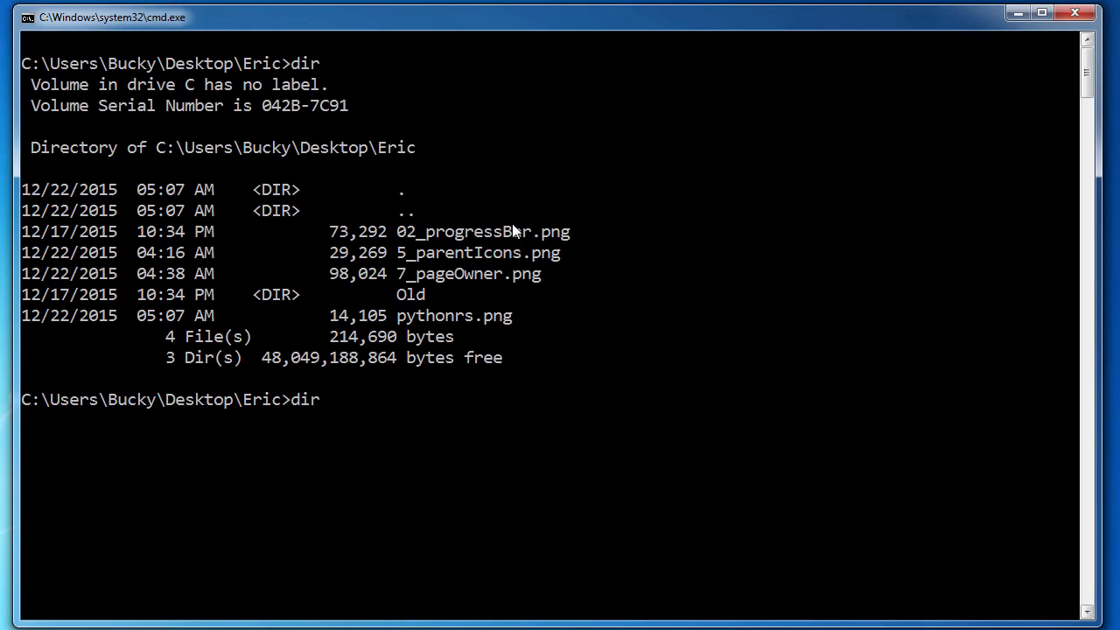
{"action": "type", "text": "*."}
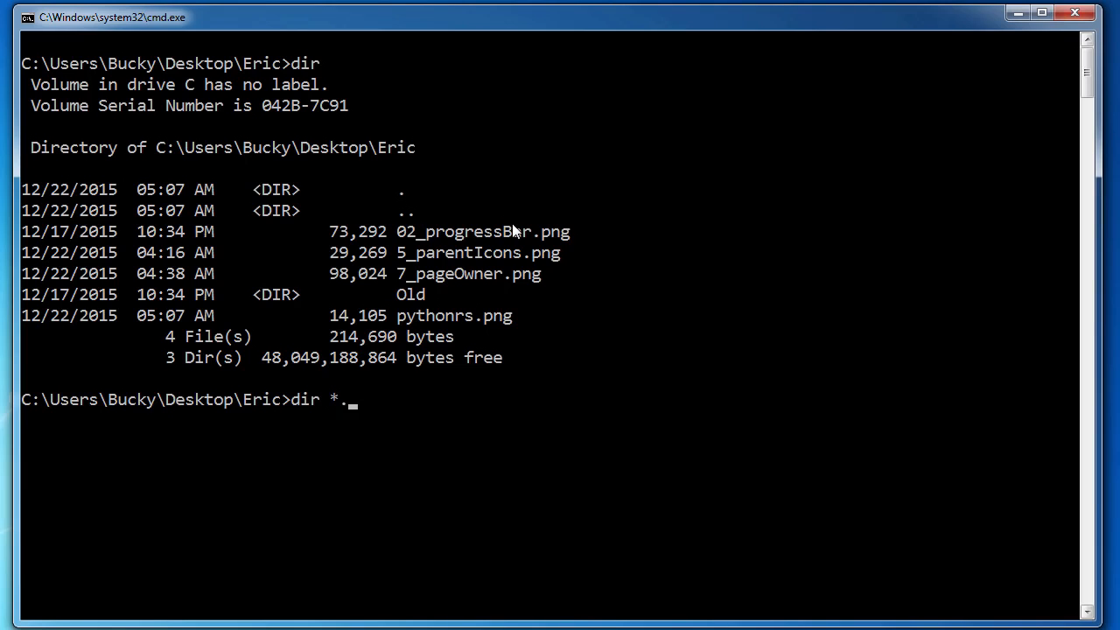
{"action": "type", "text": "png"}
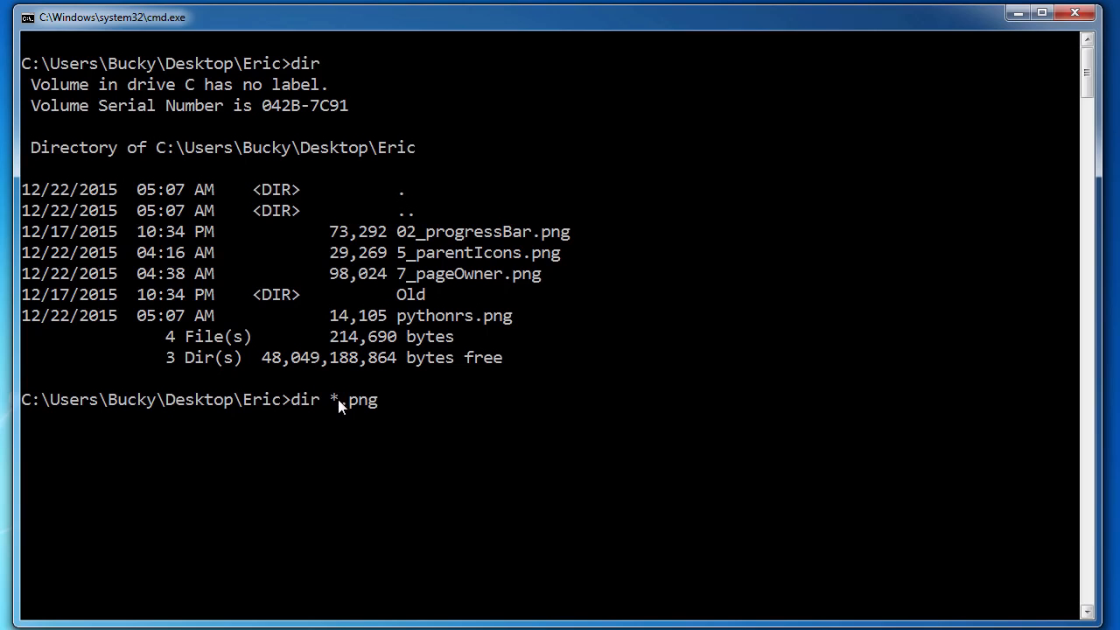
{"action": "mouse_move", "coordinate": [343, 411]}
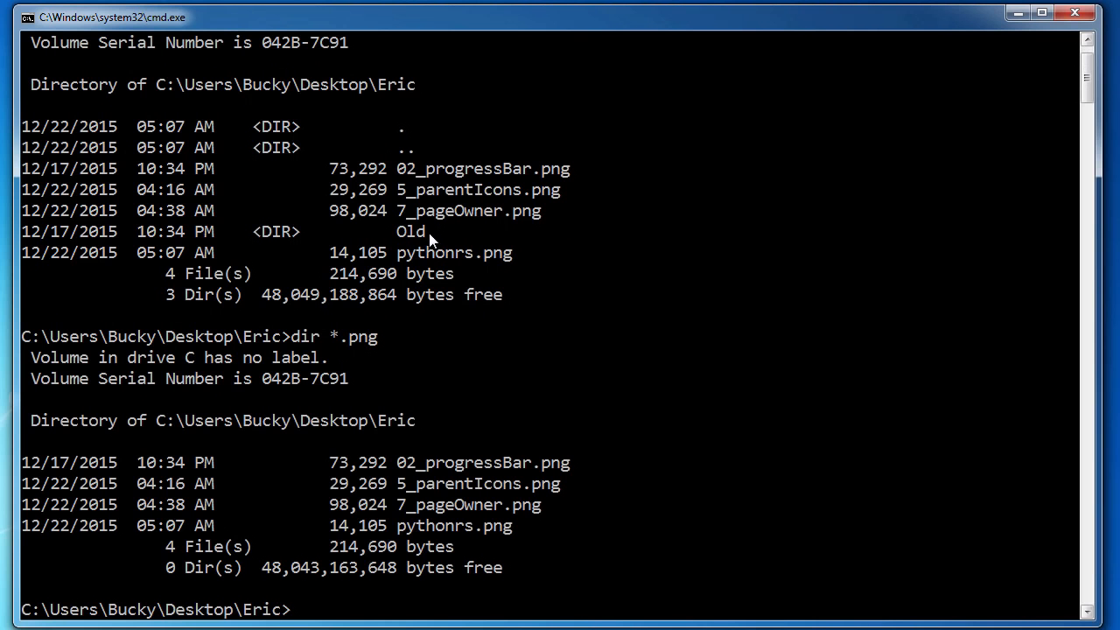
{"action": "mouse_move", "coordinate": [378, 428]}
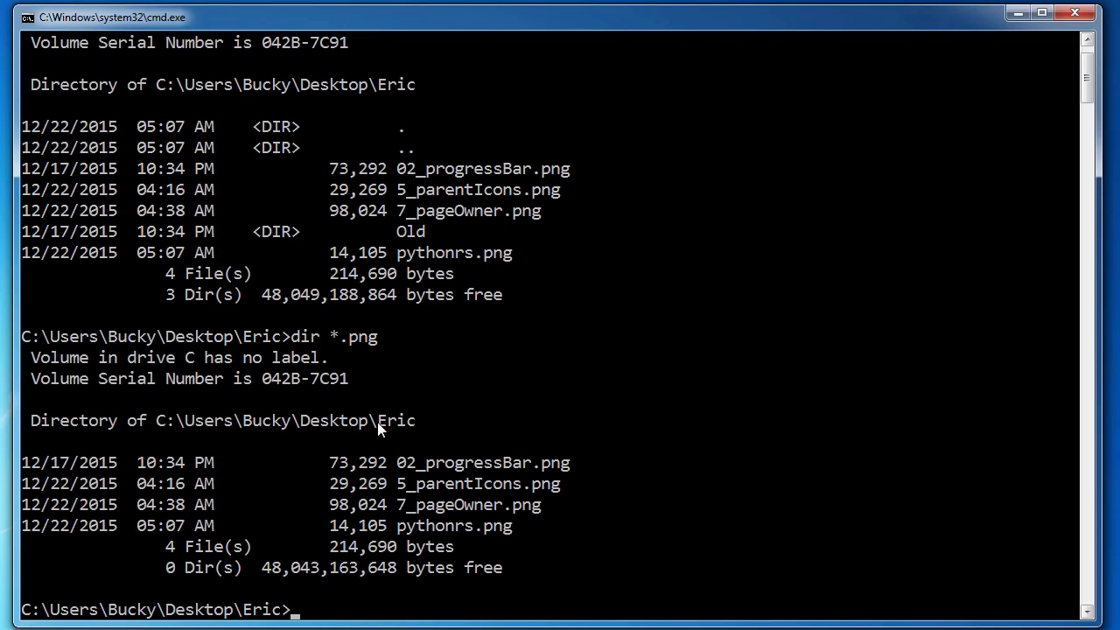
{"action": "mouse_move", "coordinate": [339, 214]}
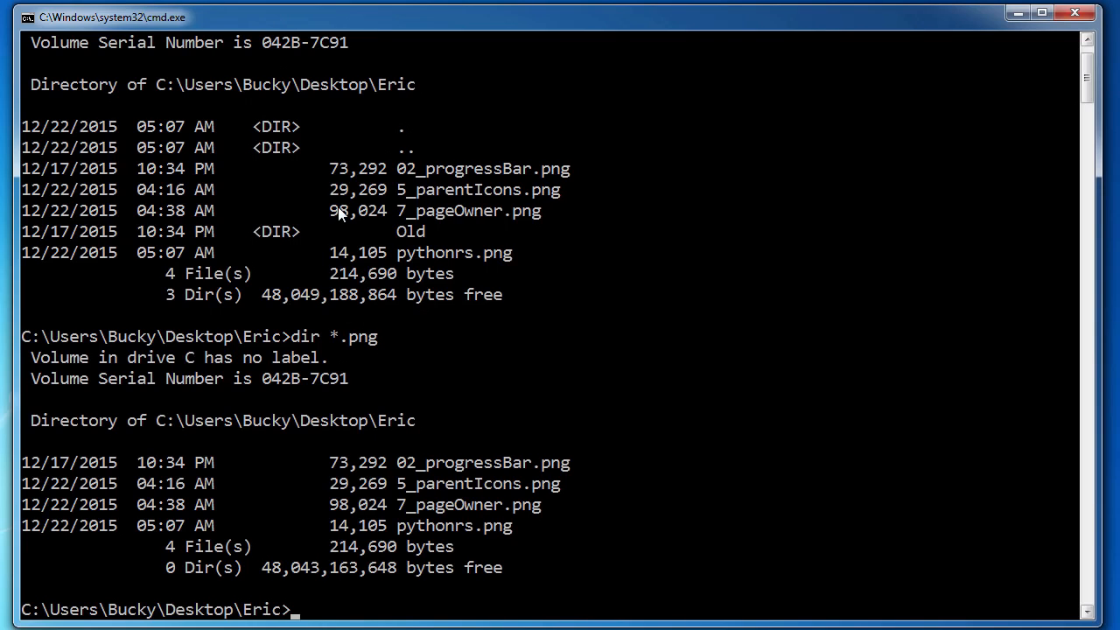
{"action": "mouse_move", "coordinate": [521, 535]}
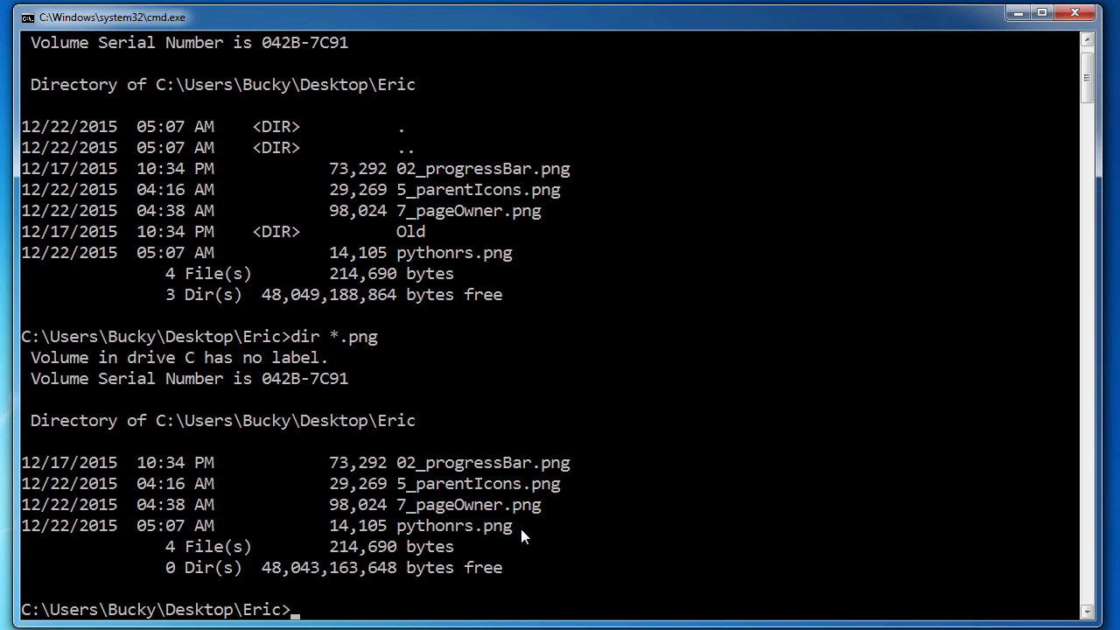
{"action": "mouse_move", "coordinate": [447, 473]}
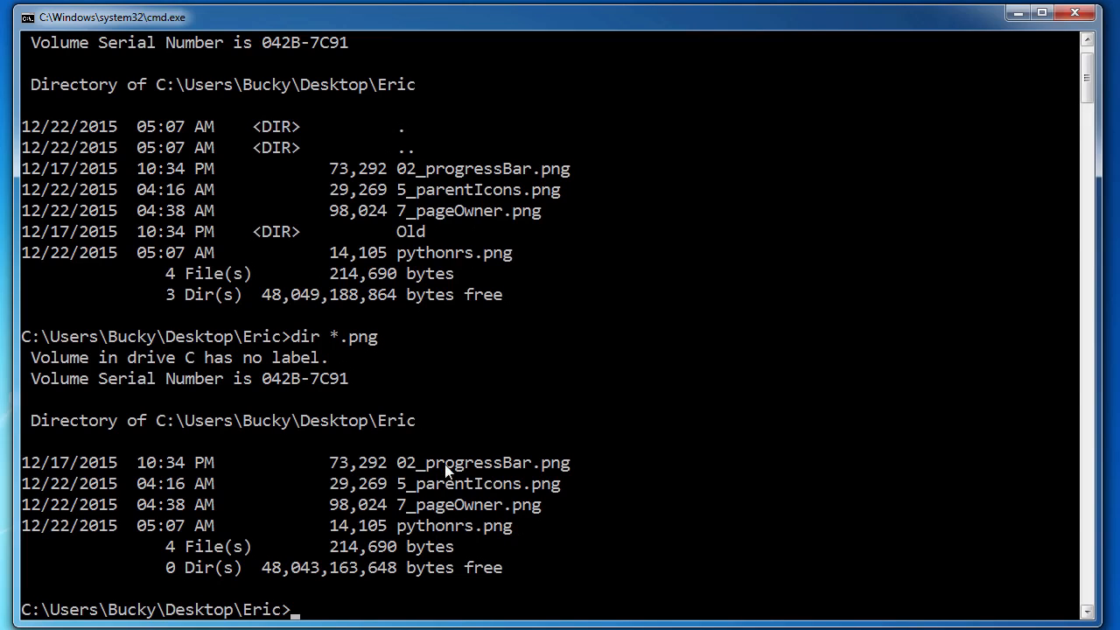
{"action": "mouse_move", "coordinate": [319, 616]}
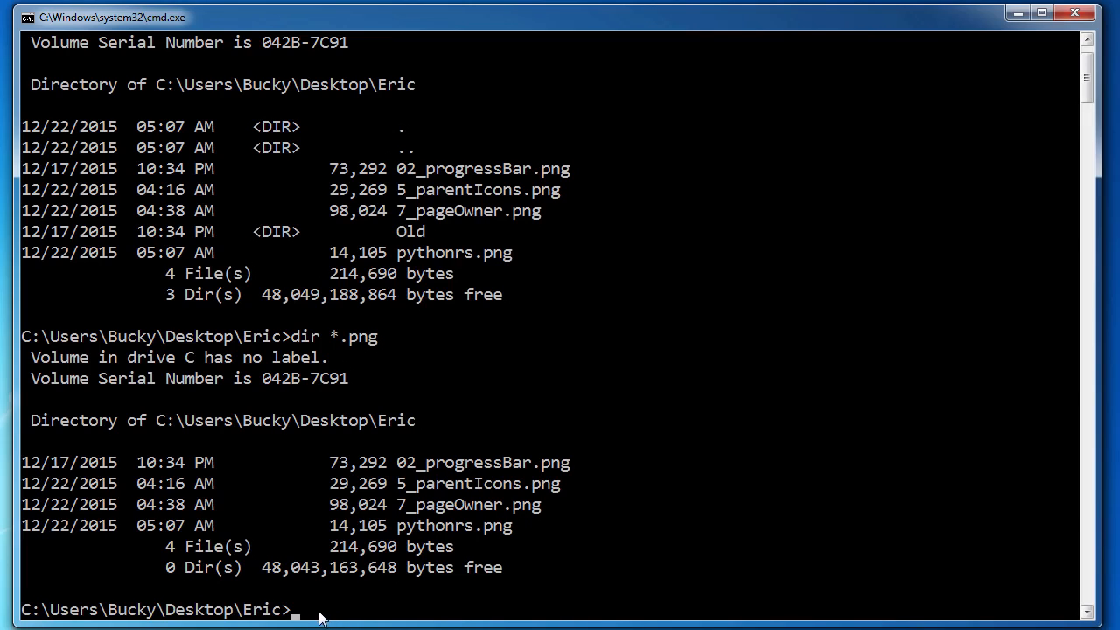
{"action": "mouse_move", "coordinate": [306, 609]}
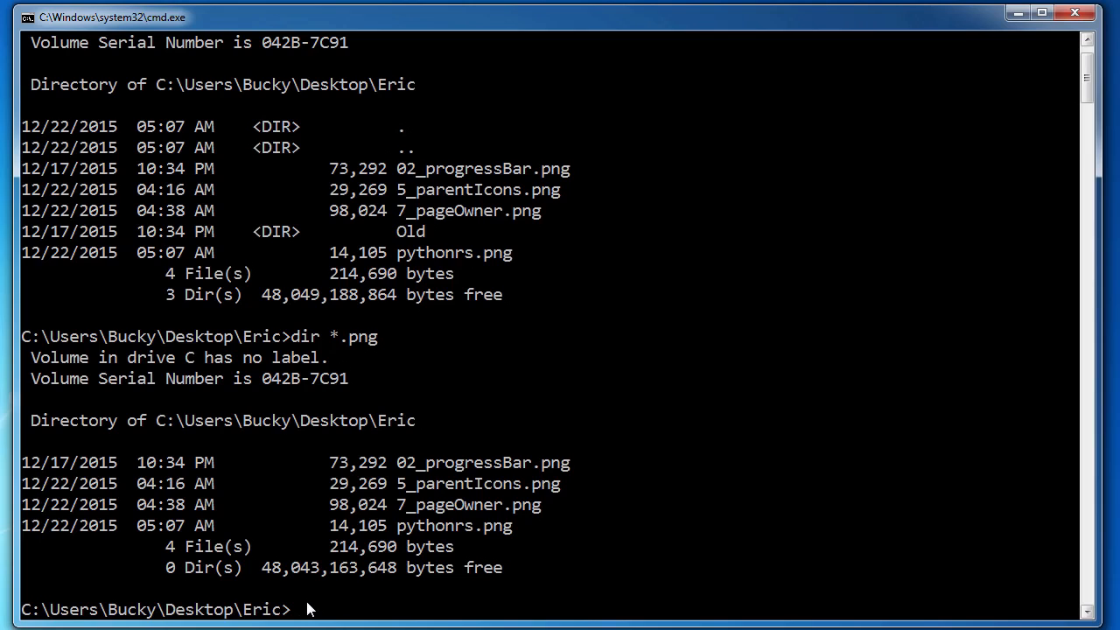
Clear the screen with cls, then discard typed junk text with Escape.
{"action": "type", "text": "cls"}
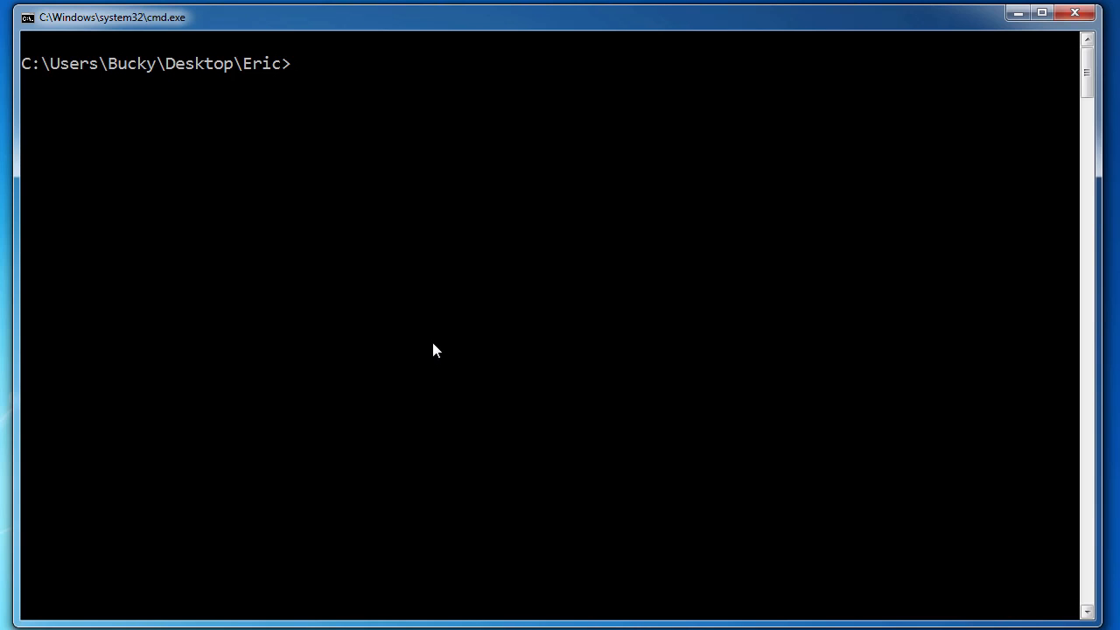
{"action": "type", "text": "dfdf  f sdf fsd"}
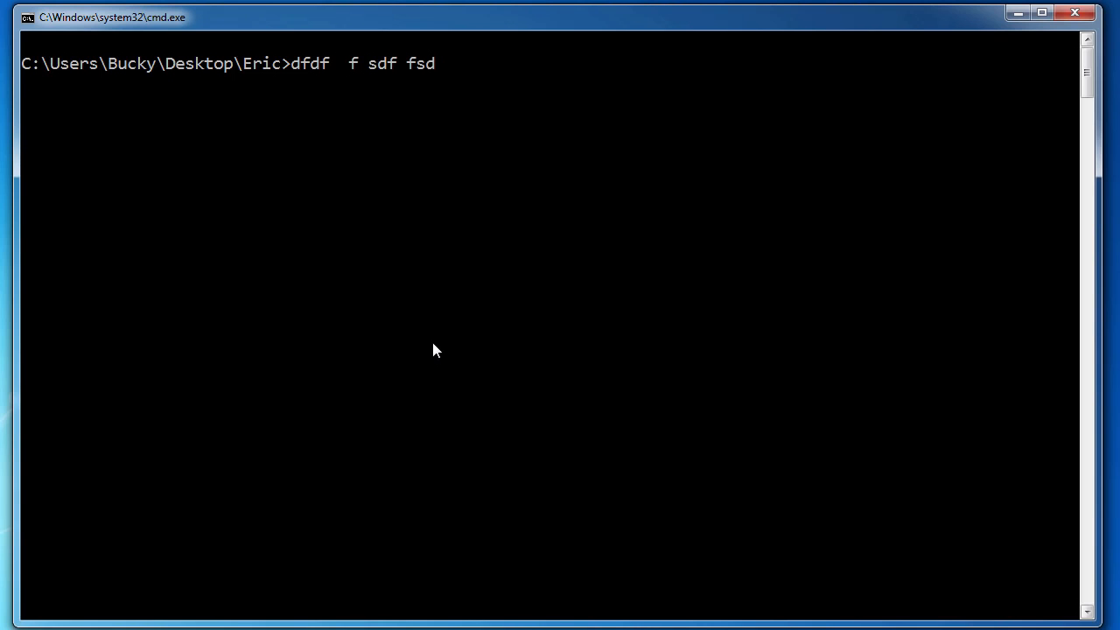
{"action": "key", "text": "Escape"}
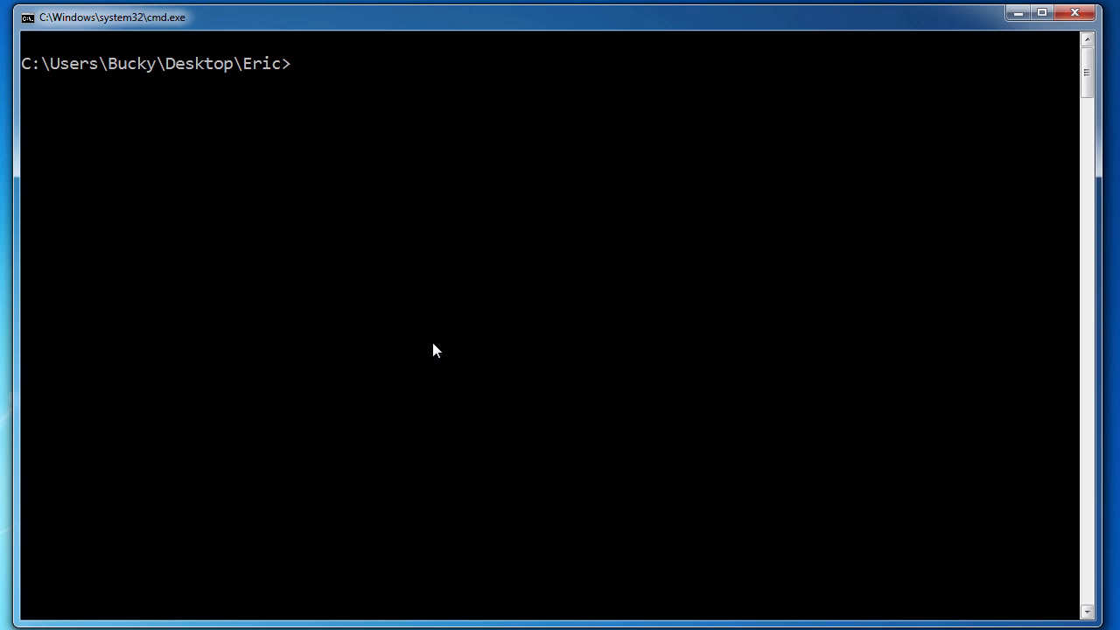
Step back through history (dir /a, dir *.png, dir, cd Desktop, cls) and discard, leaving an empty prompt.
{"action": "type", "text": "dir"}
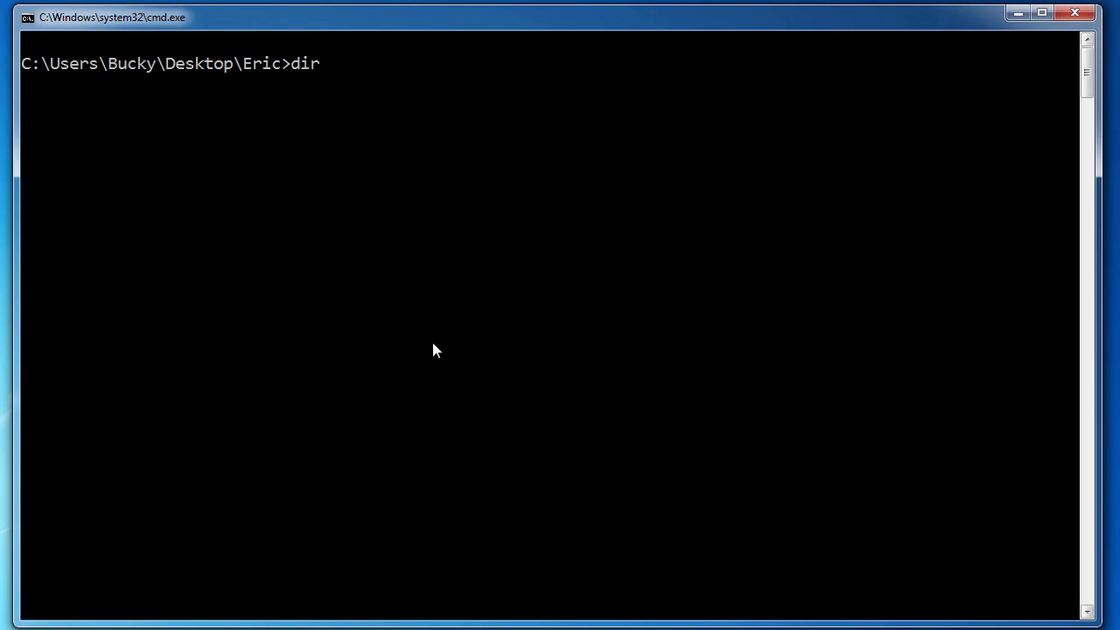
{"action": "type", "text": "/a"}
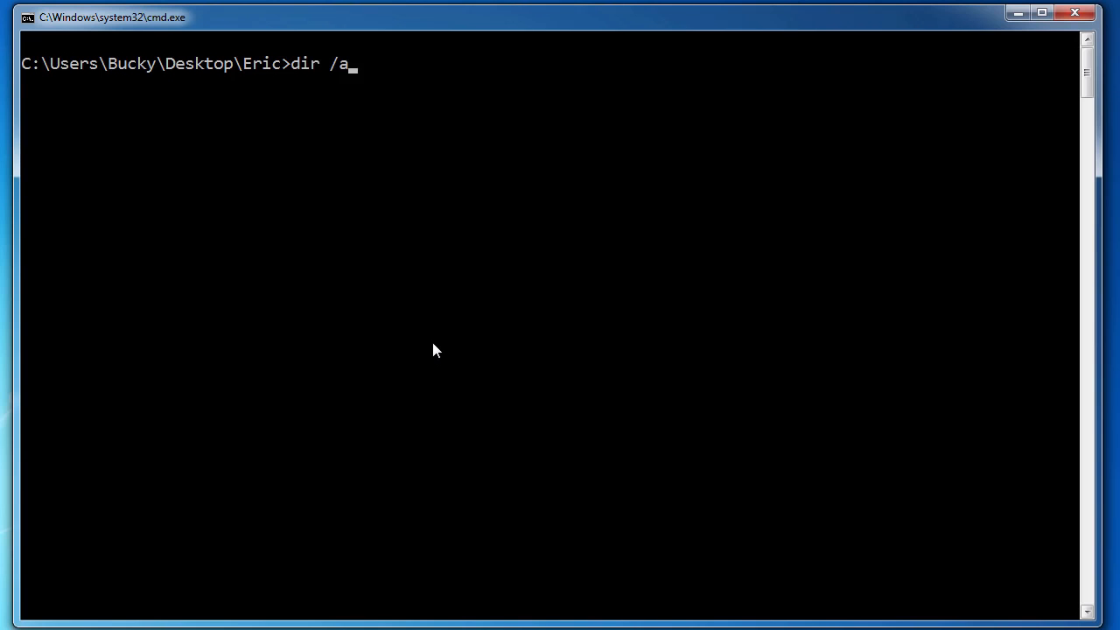
{"action": "type", "text": "cls"}
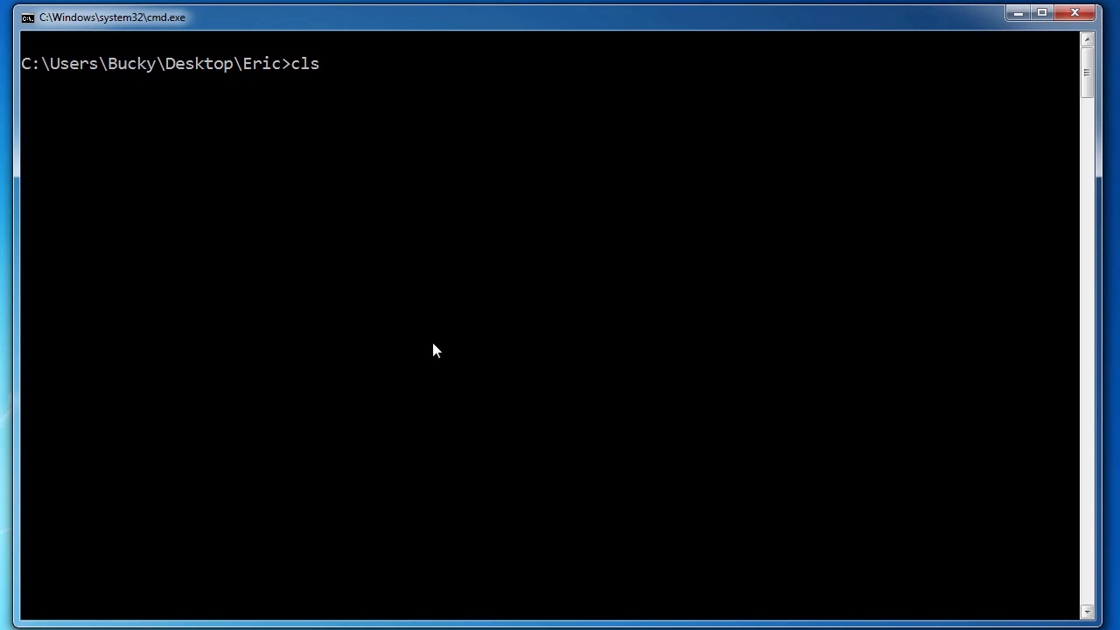
{"action": "type", "text": "dir *.png"}
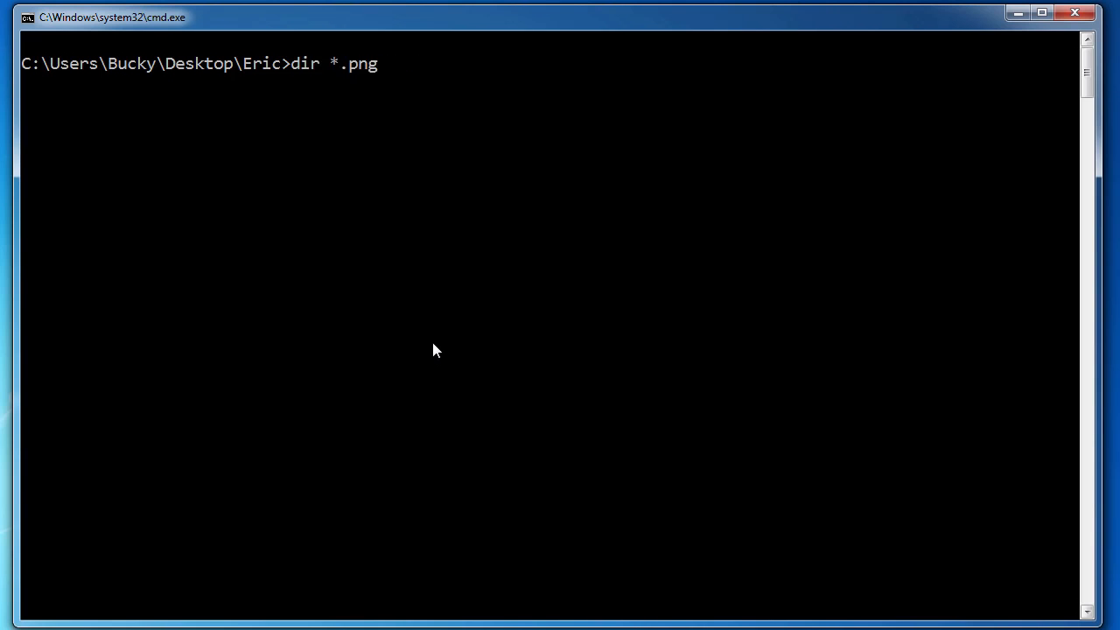
{"action": "type", "text": "cls"}
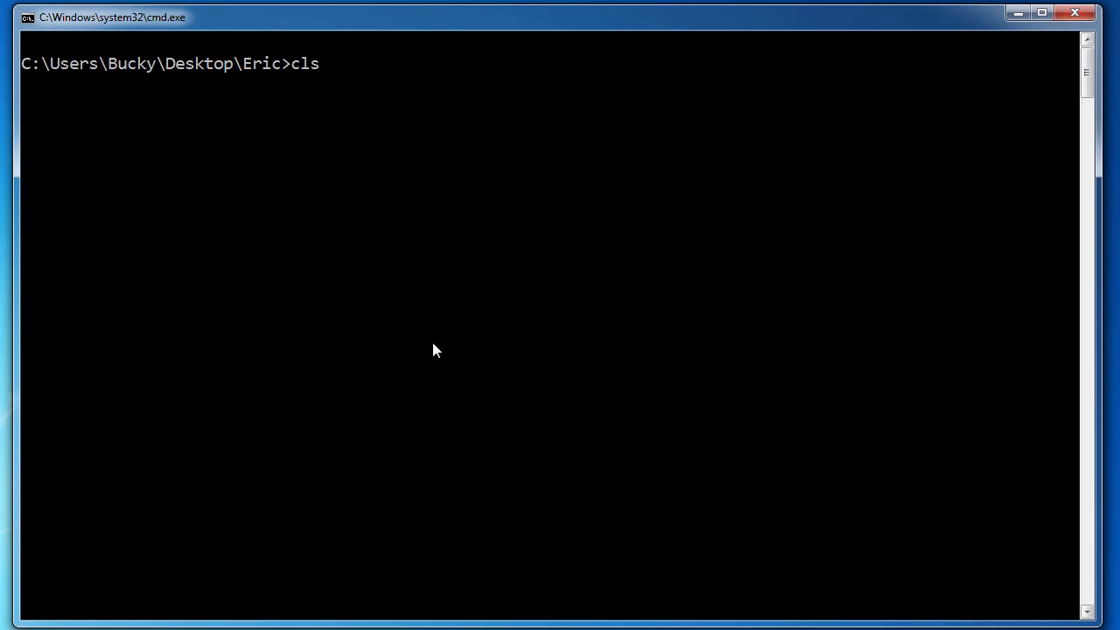
{"action": "type", "text": "dir"}
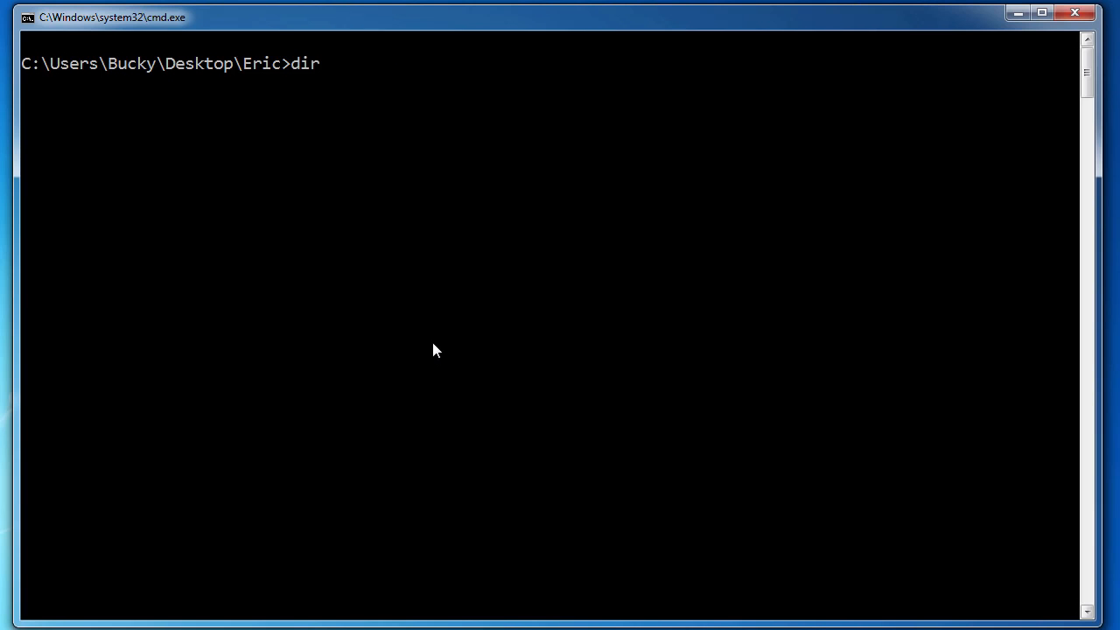
{"action": "type", "text": "cd Desktop"}
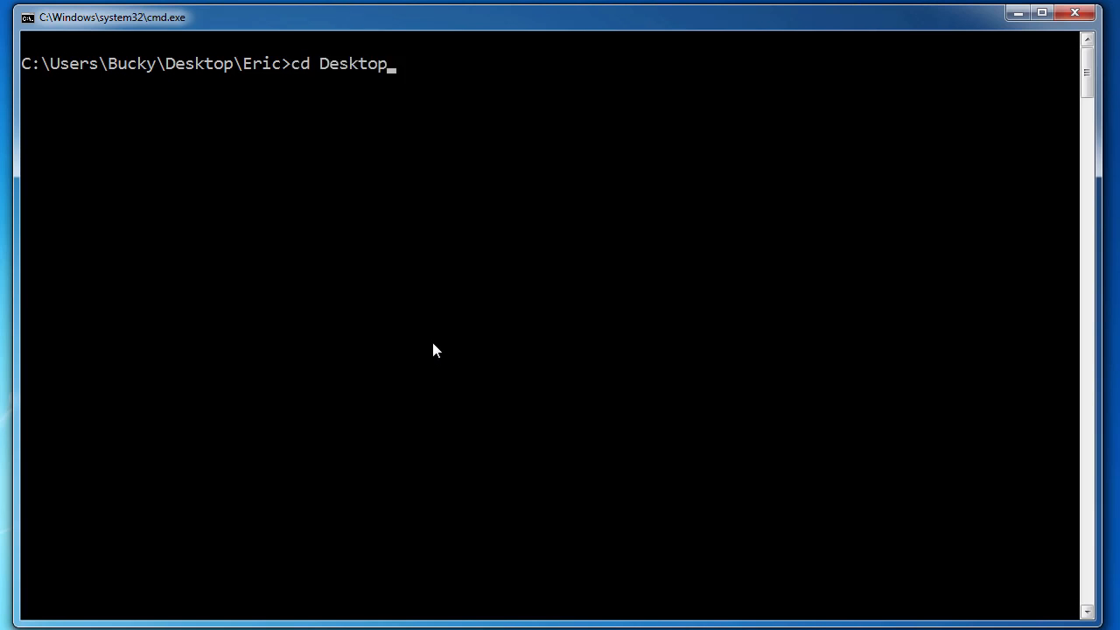
{"action": "type", "text": "cls"}
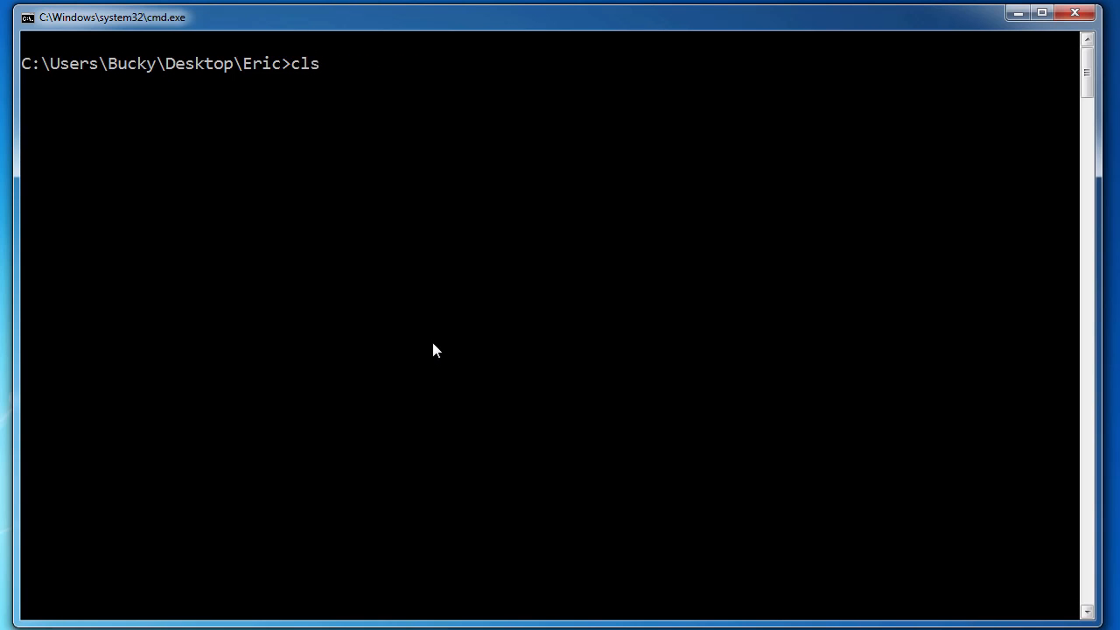
{"action": "key", "text": "Return"}
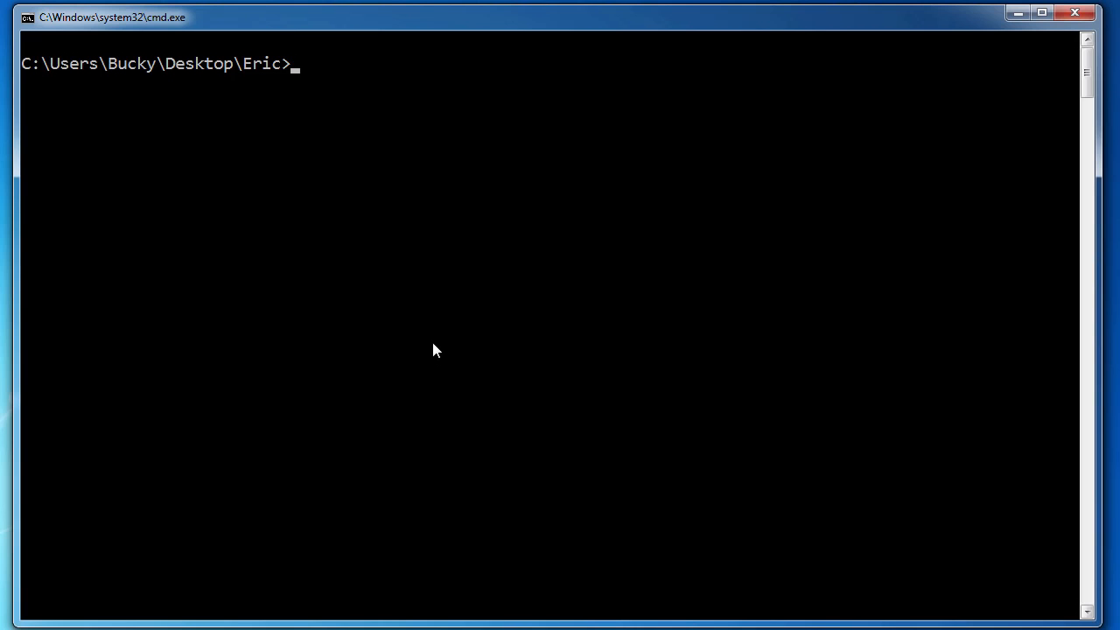
Climb two folders with cd .., from Eric up to Users.
{"action": "type", "text": "cd"}
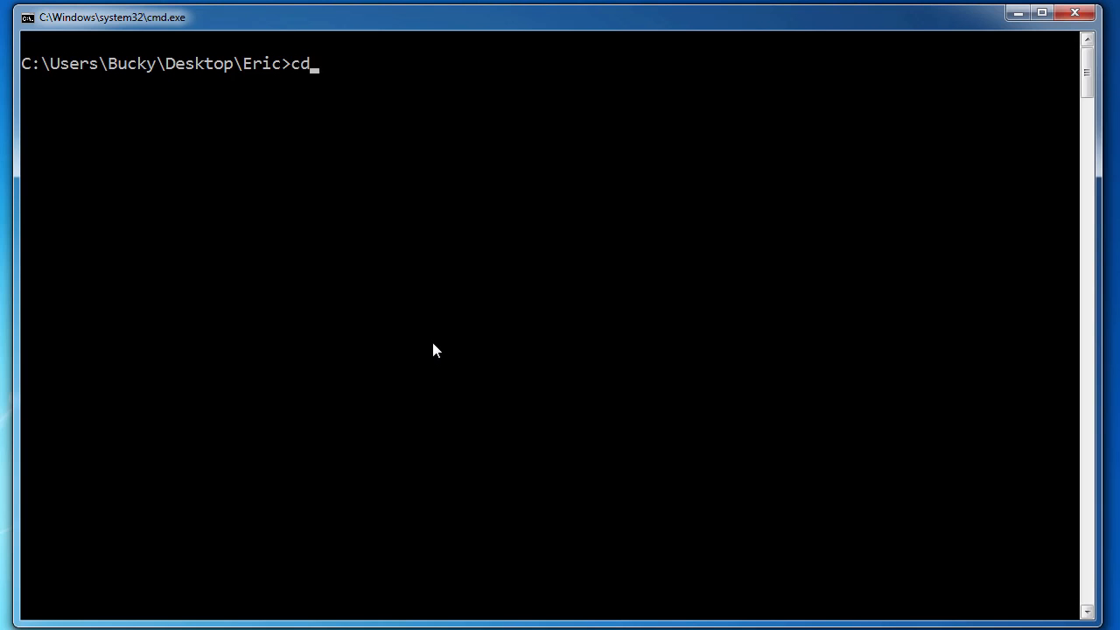
{"action": "key", "text": "Return"}
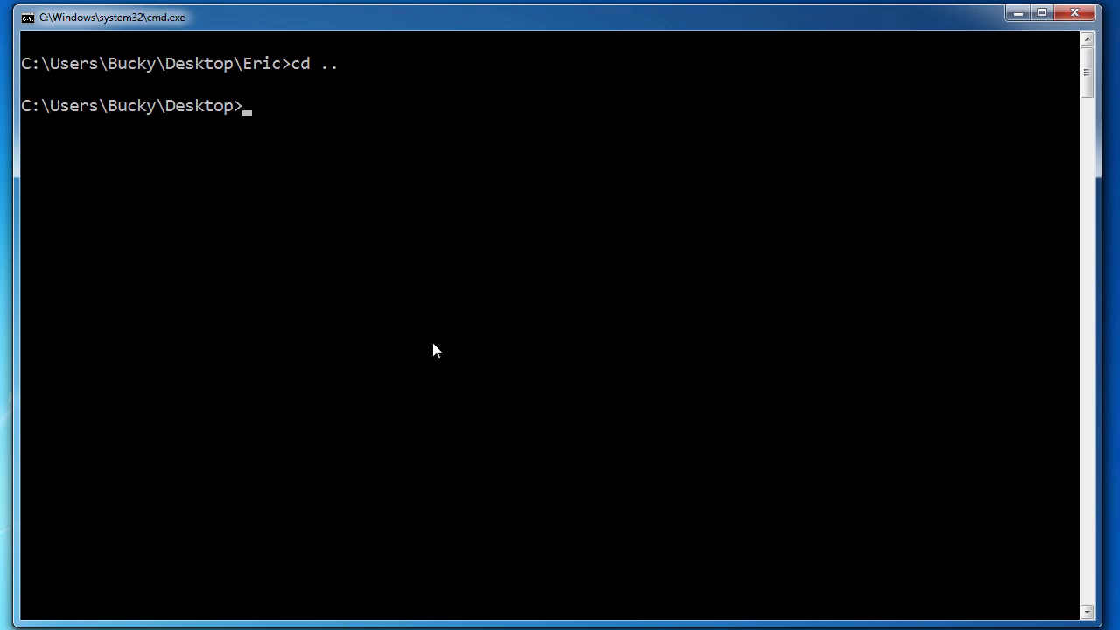
{"action": "type", "text": "cd .."}
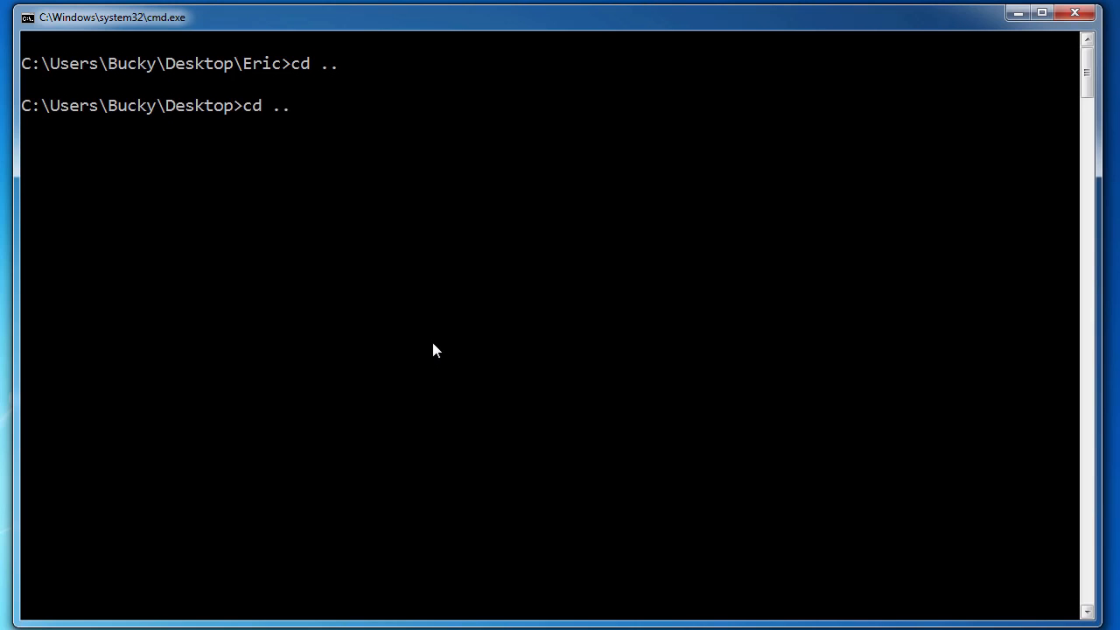
{"action": "key", "text": "Return"}
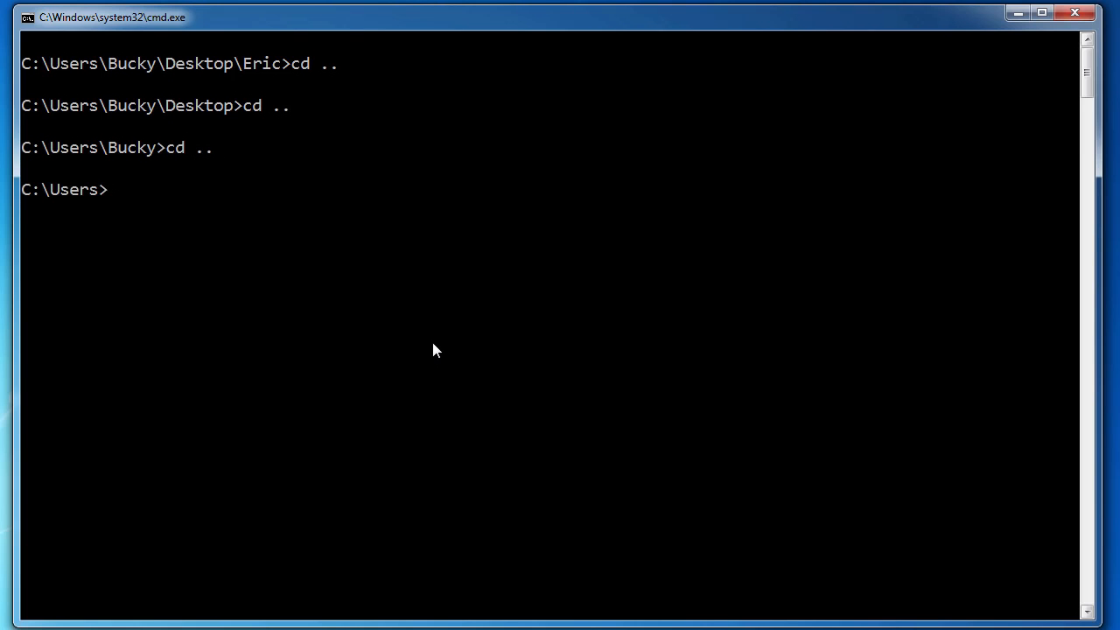
Begin the path cd Desktop\Er toward the Eric folder.
{"action": "type", "text": "c"}
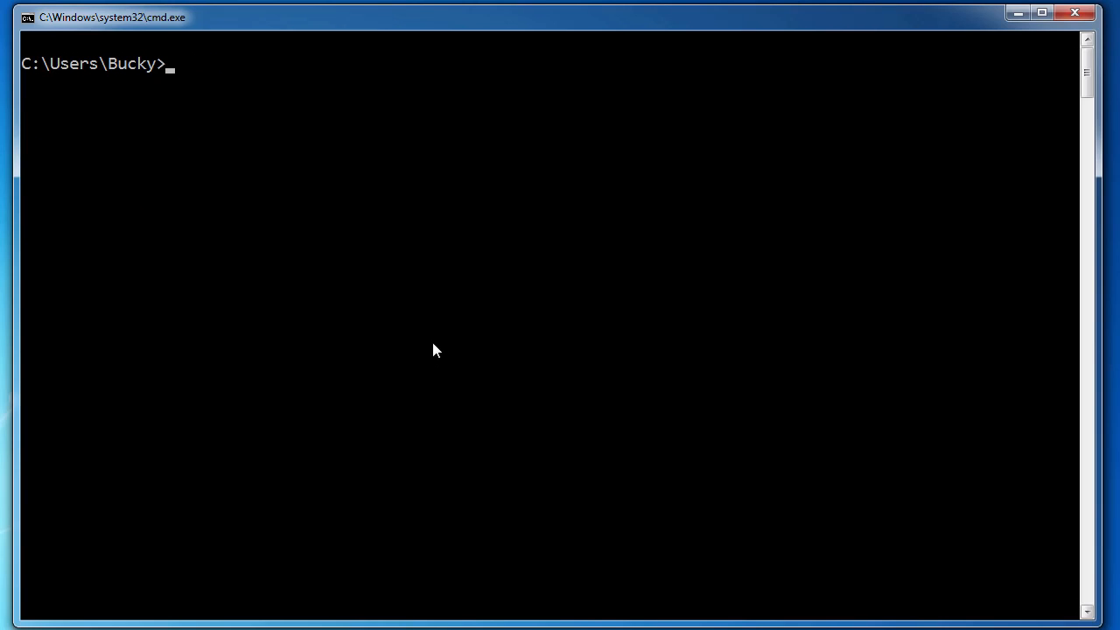
{"action": "type", "text": "cd"}
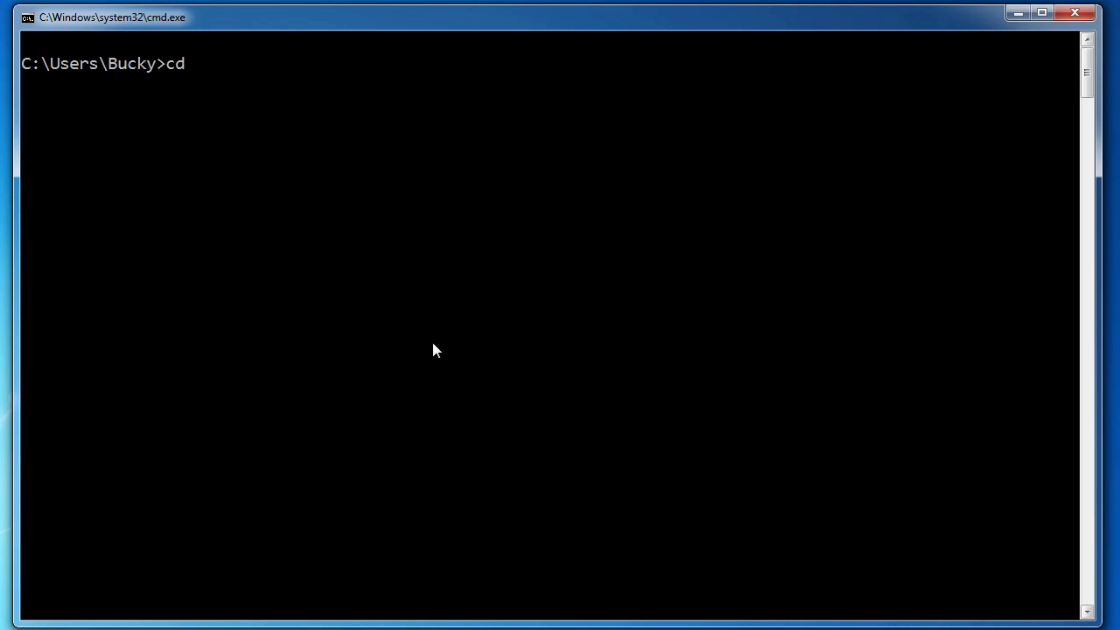
{"action": "type", "text": "Desktop\\Er"}
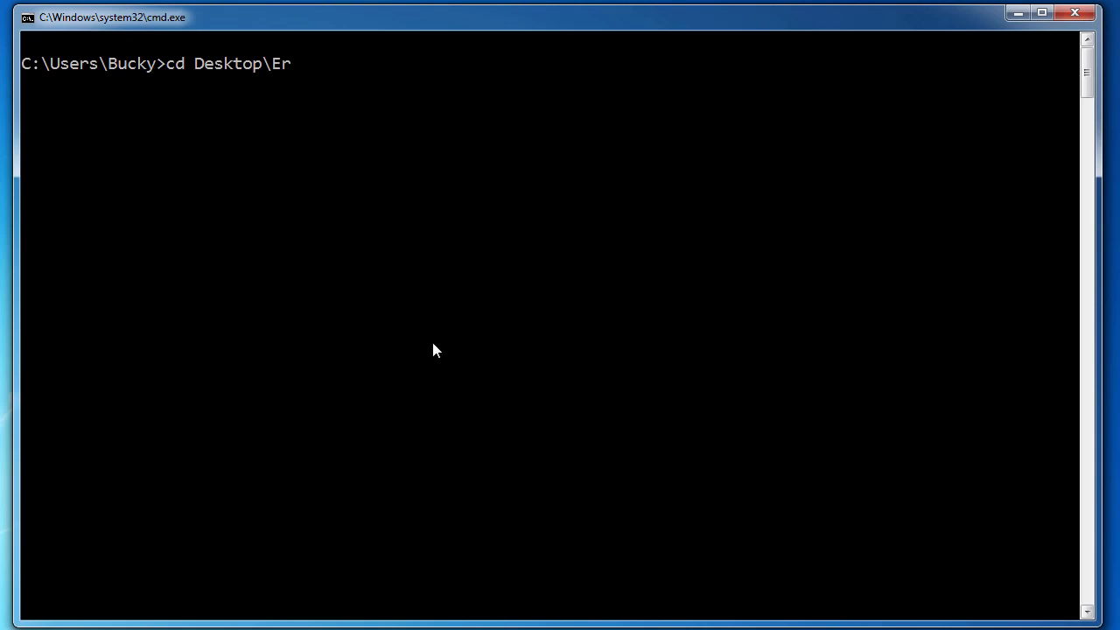
Complete cd Desktop\Eric and land directly in the Eric folder.
{"action": "key", "text": "Return"}
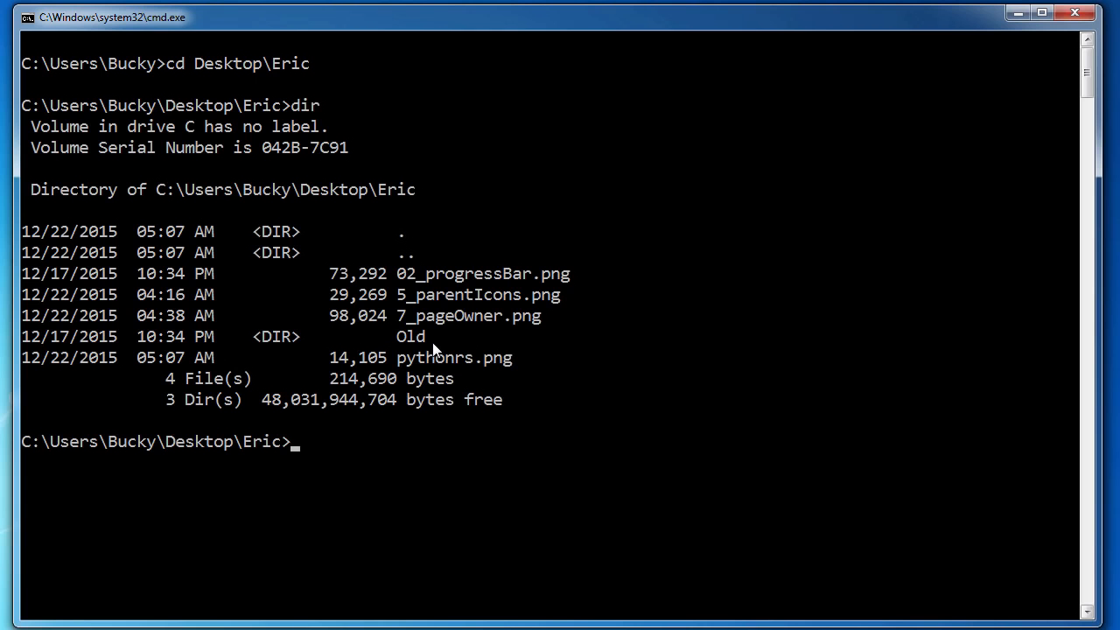
{"action": "mouse_move", "coordinate": [602, 214]}
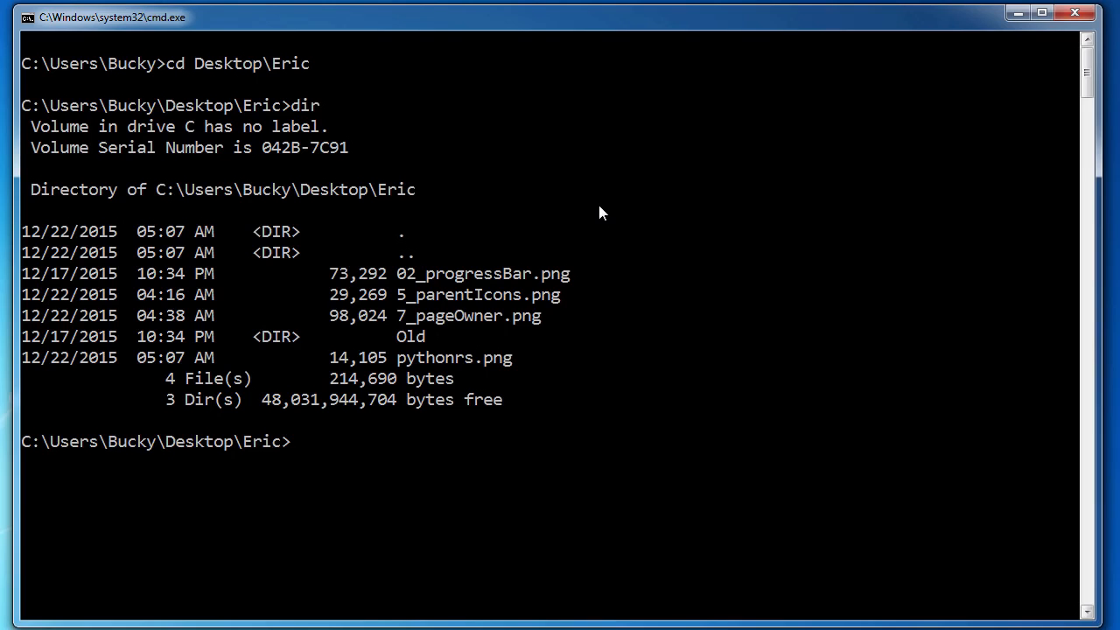
Open 02_progressBar.png in Photo Viewer by filename, then close it.
{"action": "type", "text": "02"}
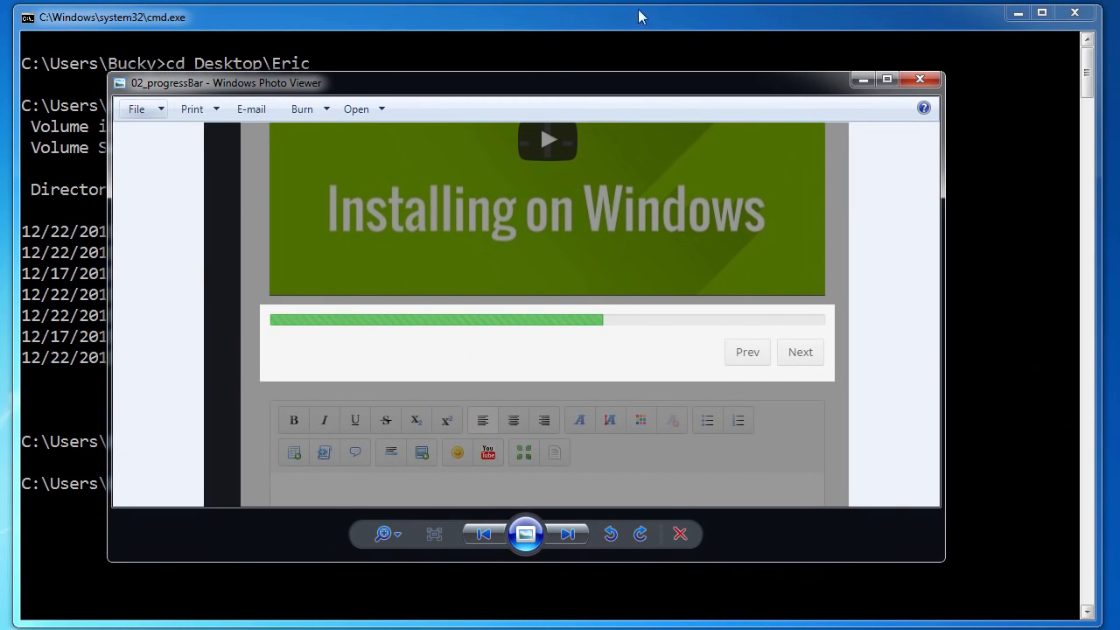
{"action": "left_click", "coordinate": [921, 81]}
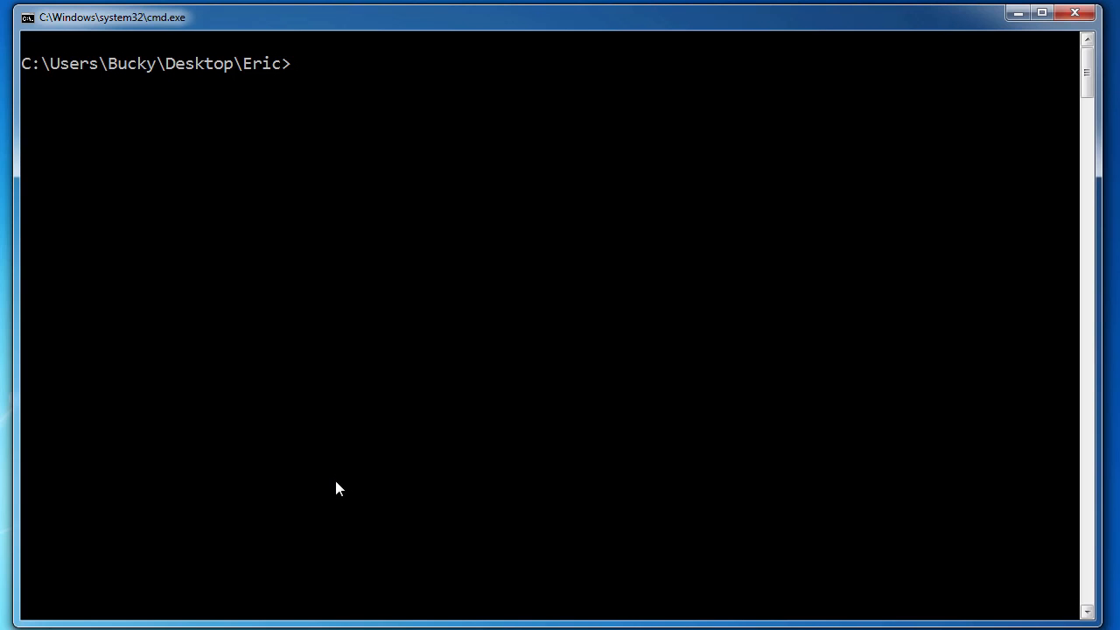
Enter the help request ipconfig /? at the Eric folder prompt.
{"action": "type", "text": "ipconfi"}
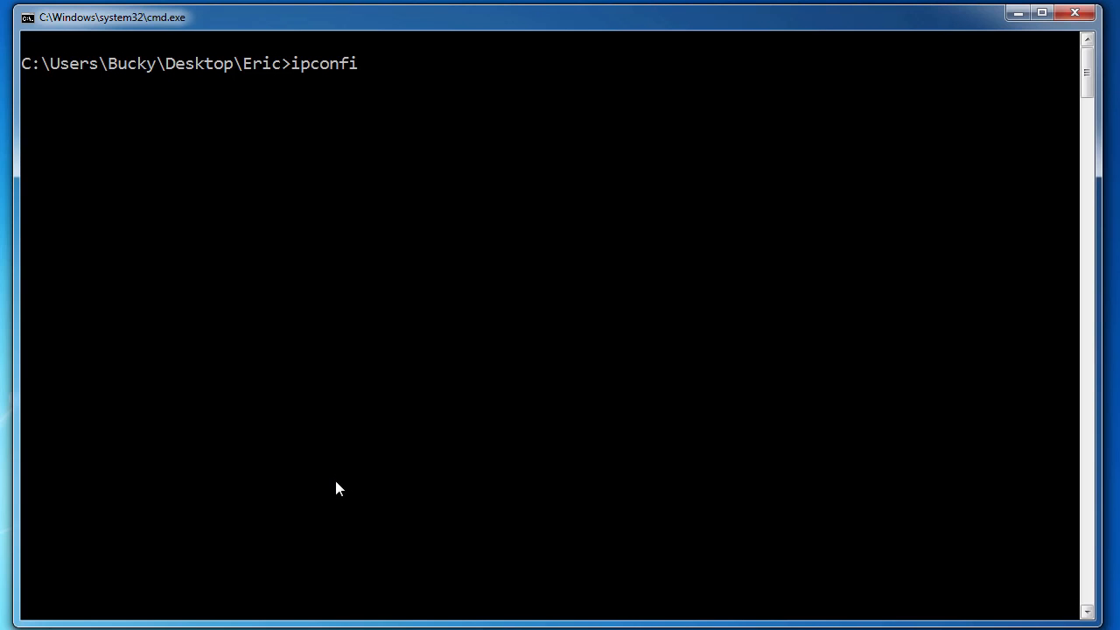
{"action": "type", "text": "g"}
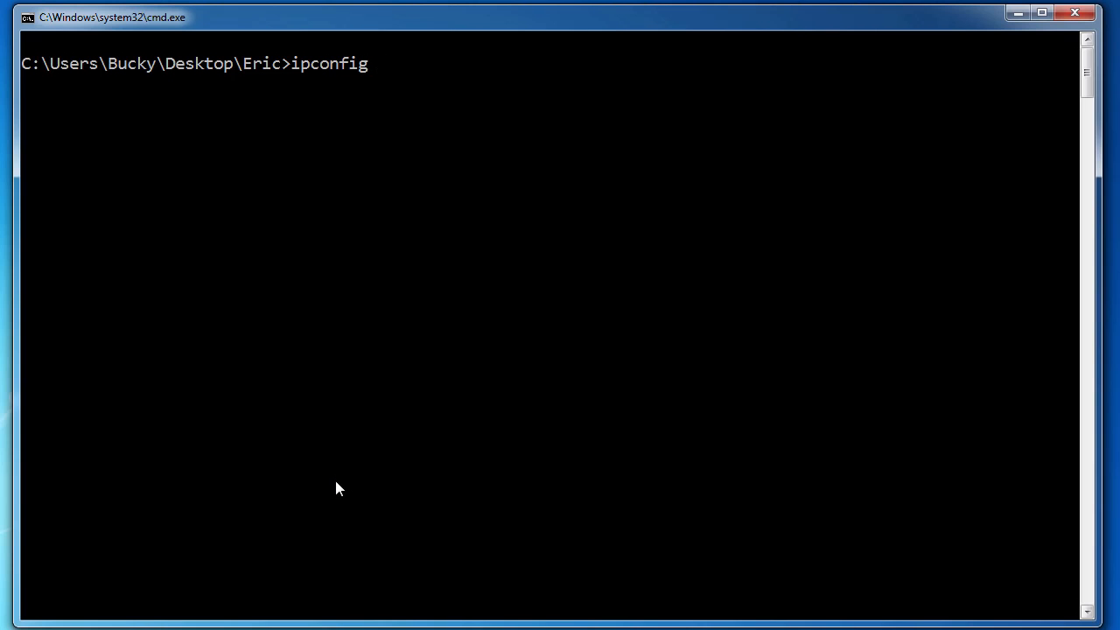
{"action": "type", "text": "/?"}
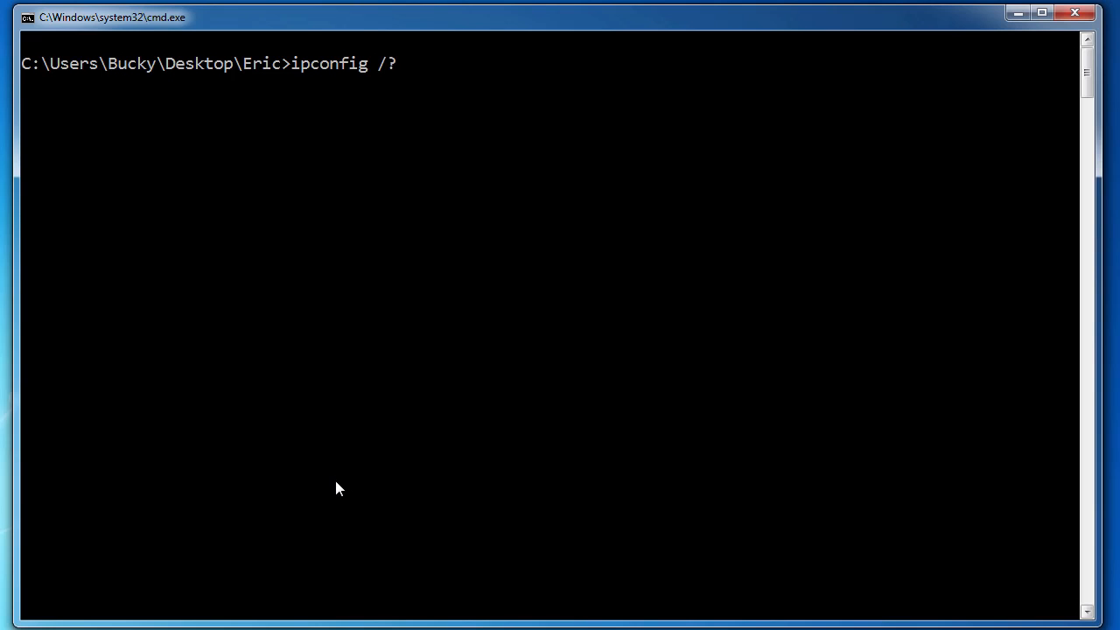
Run ipconfig /? and scroll through its usage, options and examples.
{"action": "key", "text": "Return"}
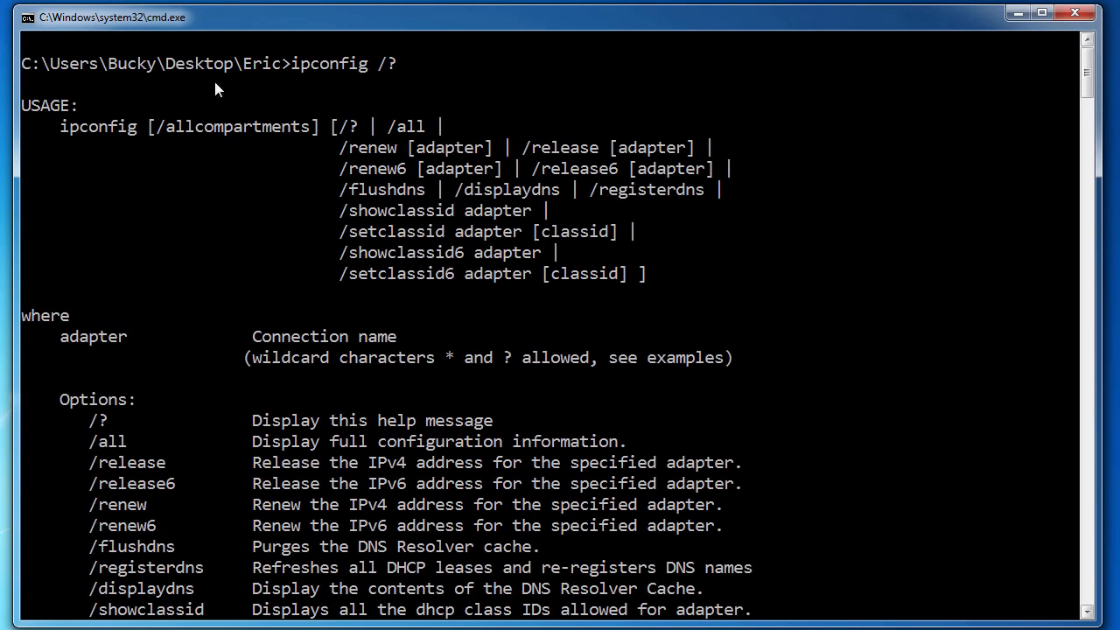
{"action": "scroll", "scroll_direction": "down", "scroll_amount": 3}
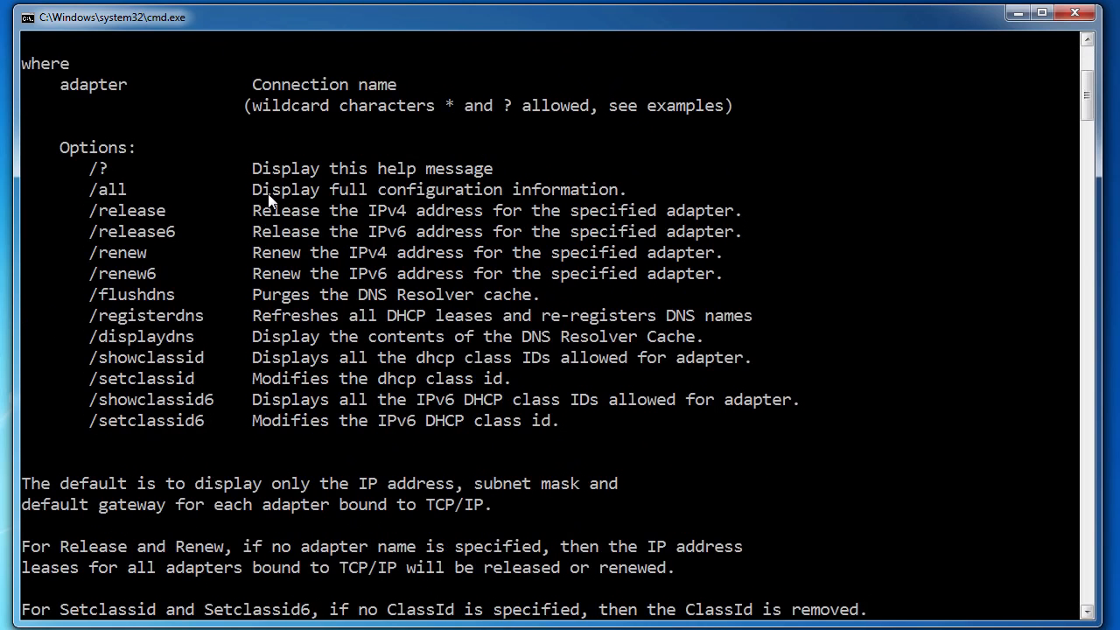
{"action": "scroll", "scroll_direction": "down", "scroll_amount": 3}
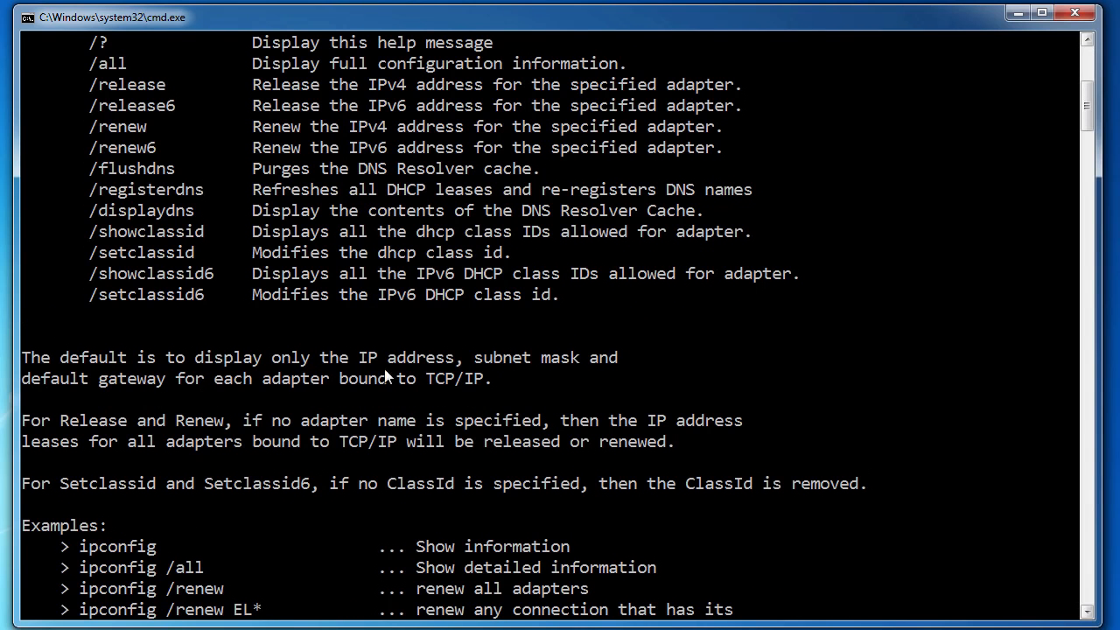
{"action": "mouse_move", "coordinate": [448, 395]}
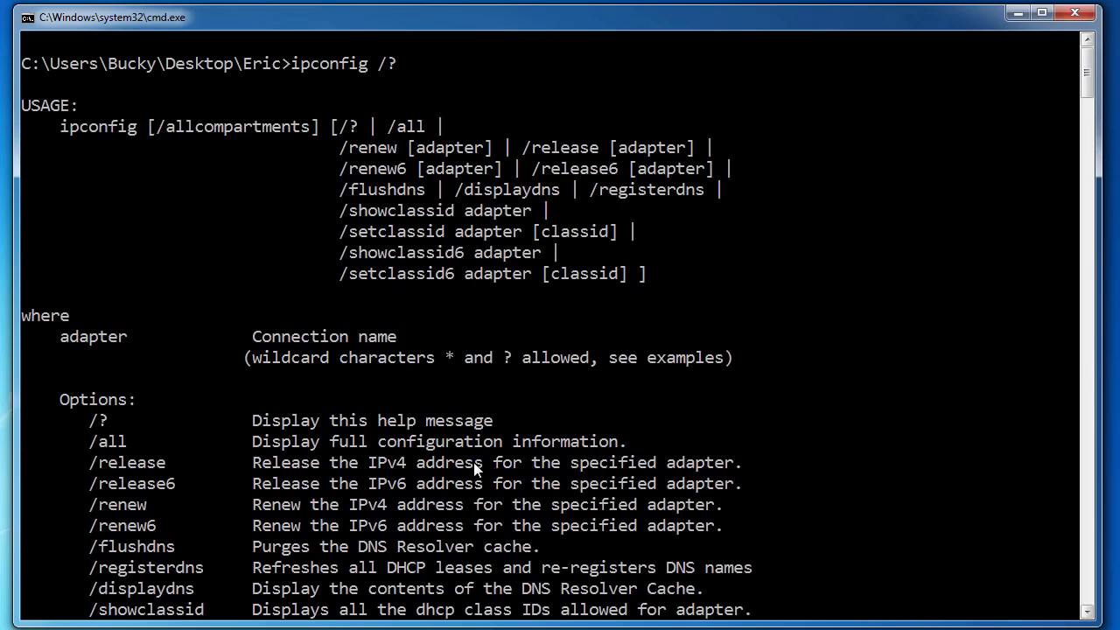
{"action": "scroll", "scroll_direction": "down", "scroll_amount": 3}
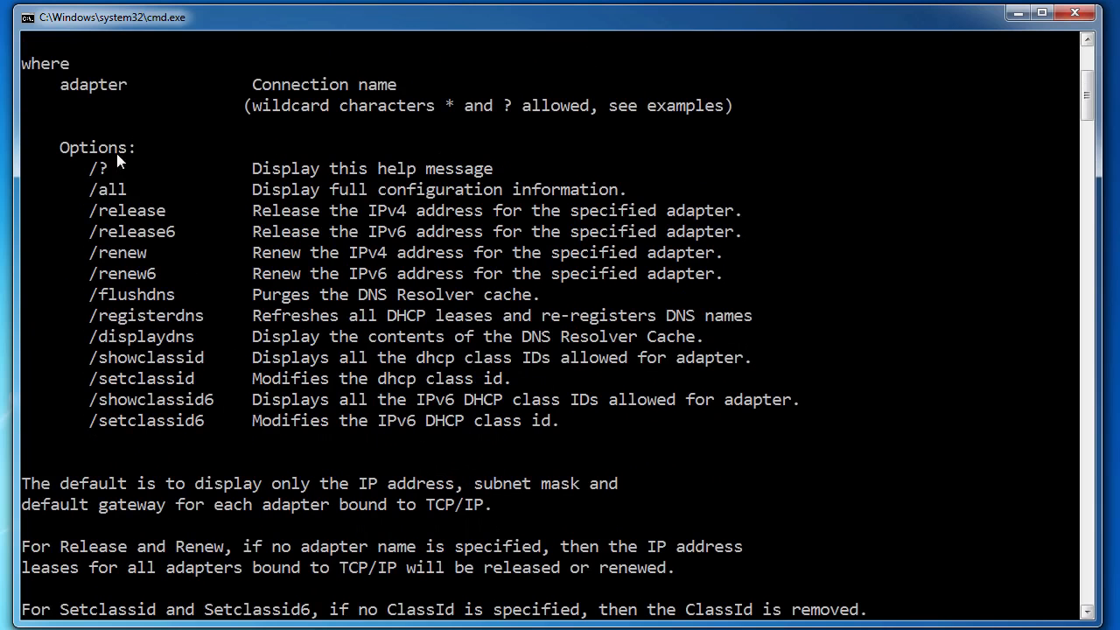
{"action": "mouse_move", "coordinate": [193, 203]}
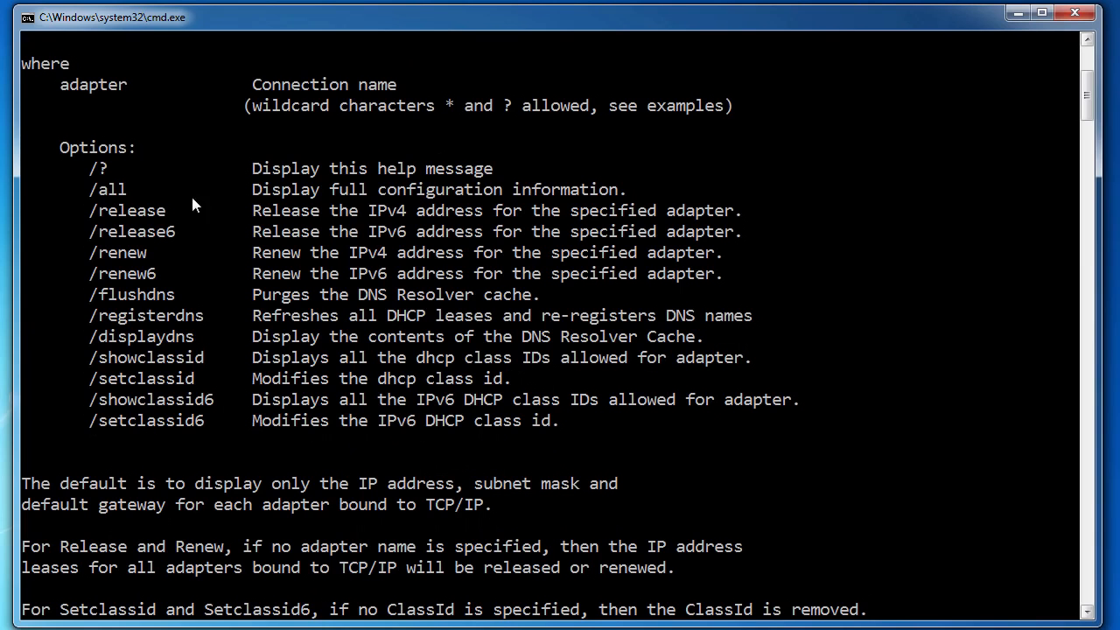
{"action": "scroll", "scroll_direction": "down", "scroll_amount": 3}
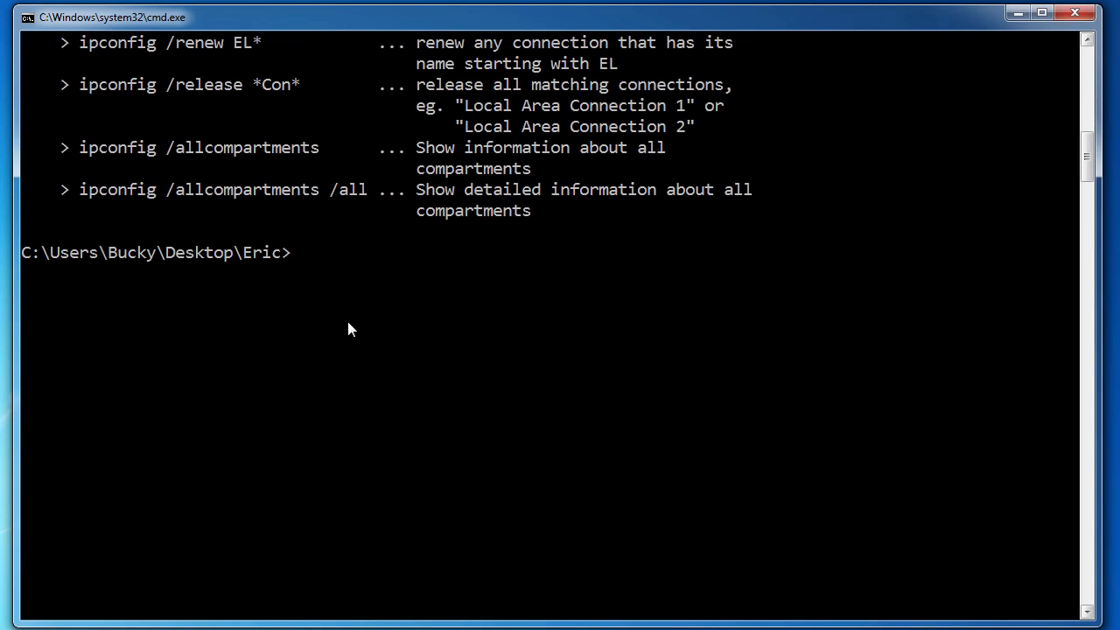
{"action": "mouse_move", "coordinate": [371, 280]}
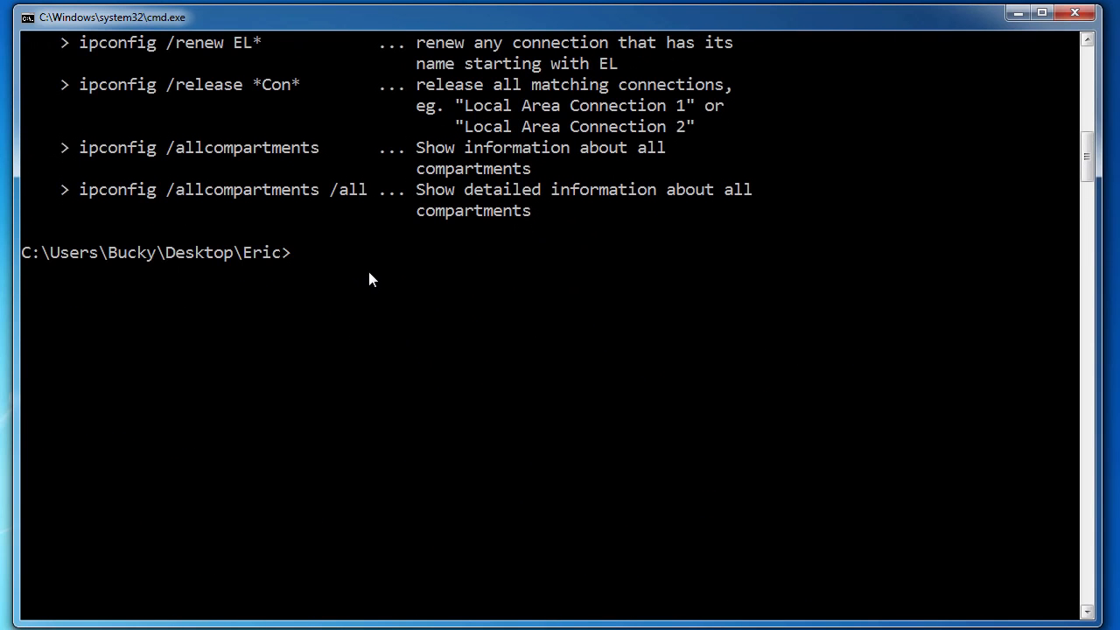
{"action": "type", "text": "dir"}
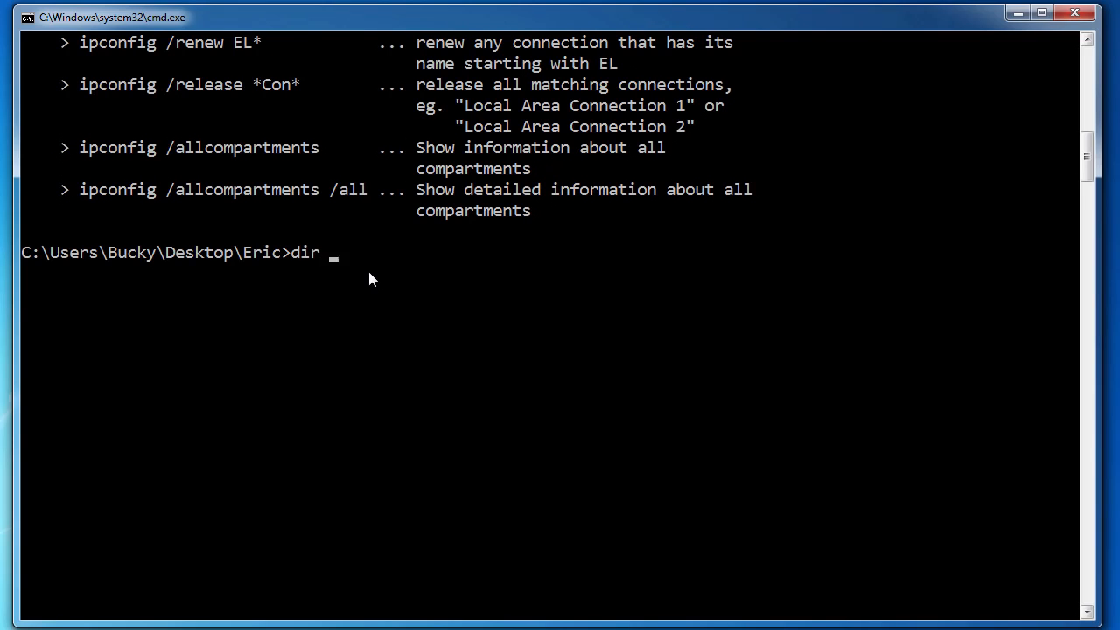
{"action": "type", "text": "/a"}
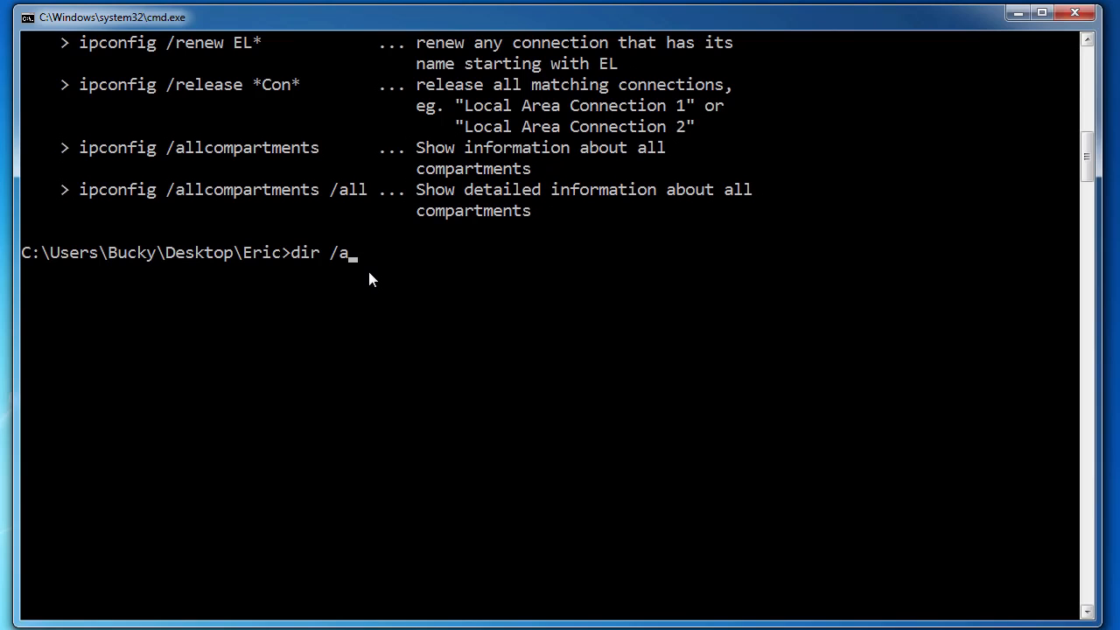
{"action": "key", "text": "Backspace"}
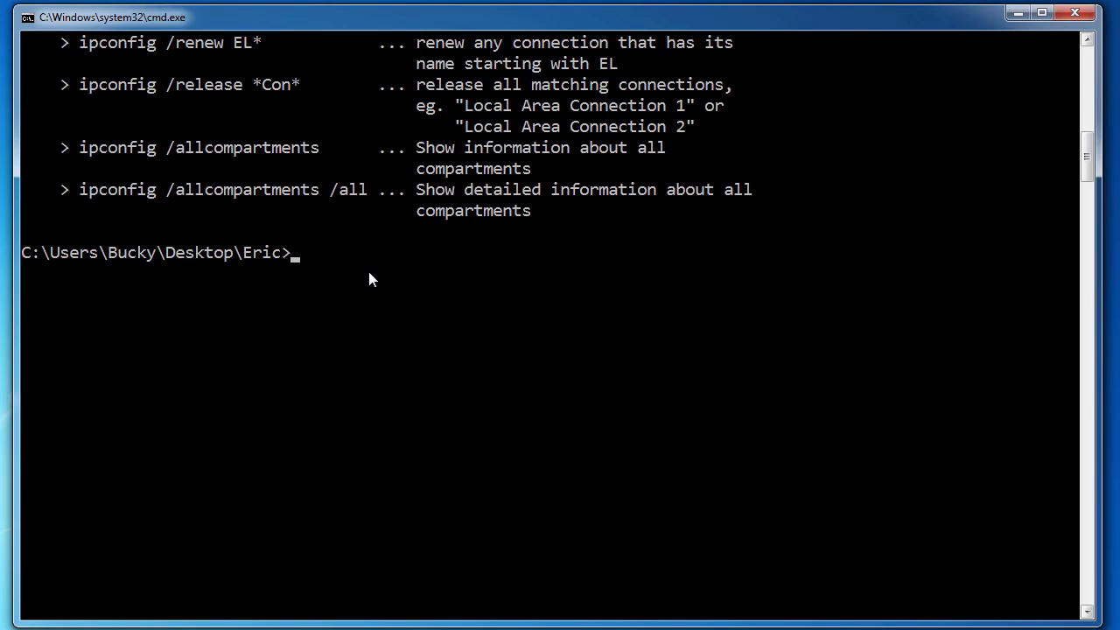
{"action": "scroll", "scroll_direction": "up", "scroll_amount": 3}
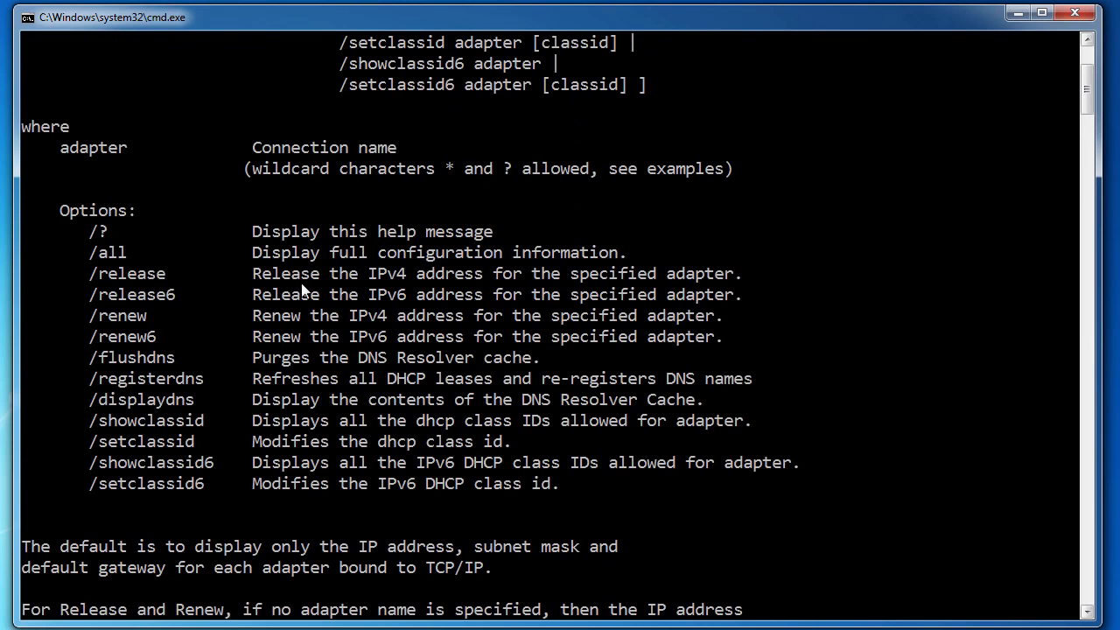
{"action": "scroll", "scroll_direction": "up", "scroll_amount": 3}
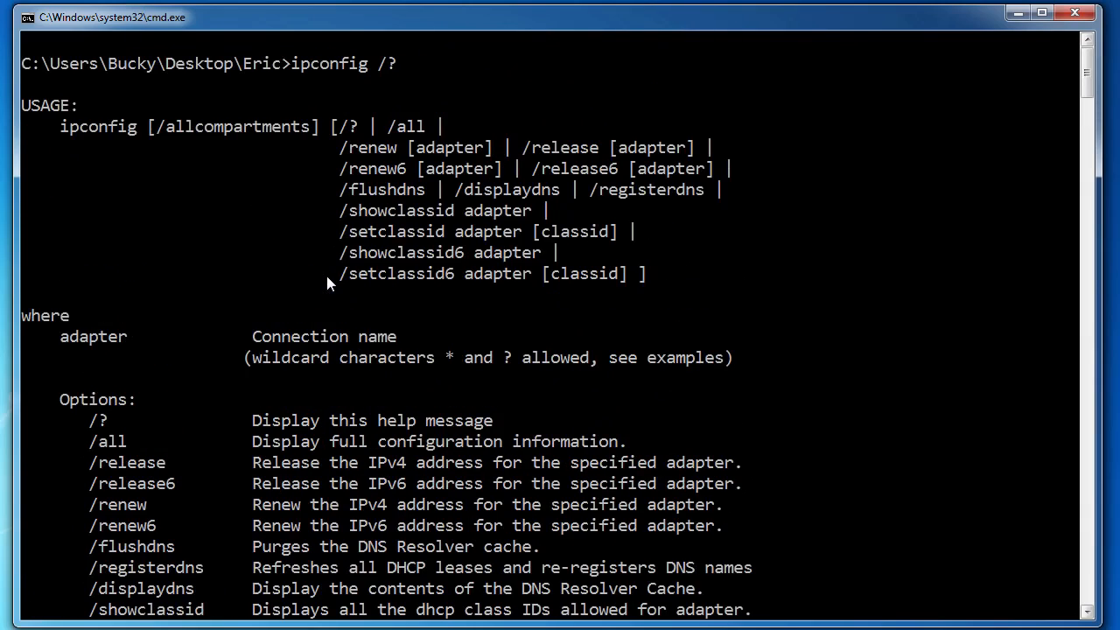
{"action": "scroll", "scroll_direction": "down", "scroll_amount": 3}
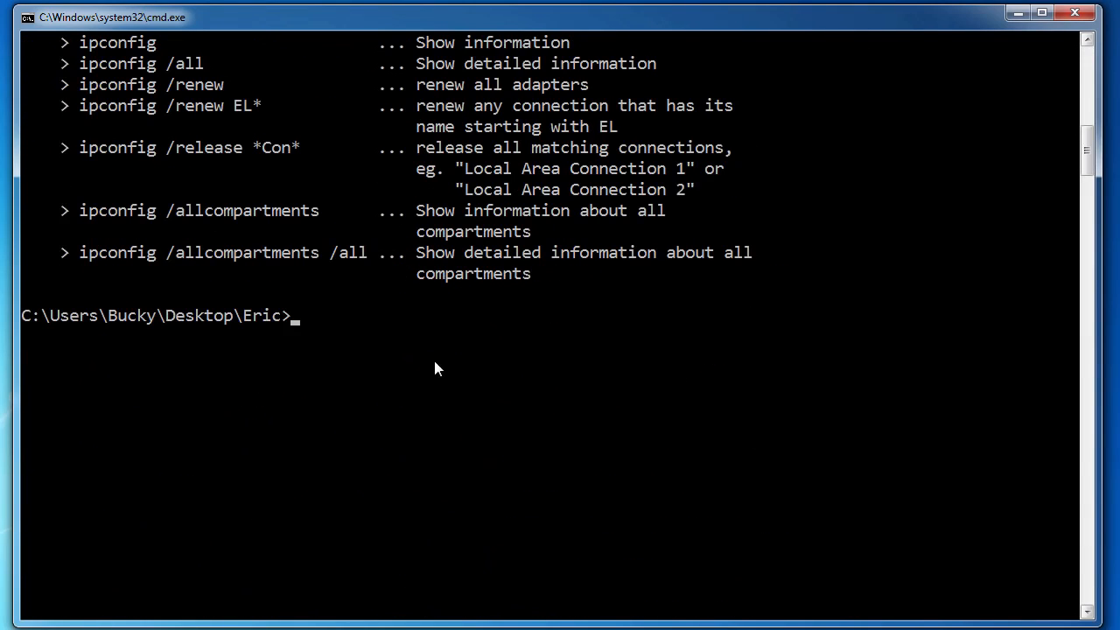
{"action": "mouse_move", "coordinate": [427, 350]}
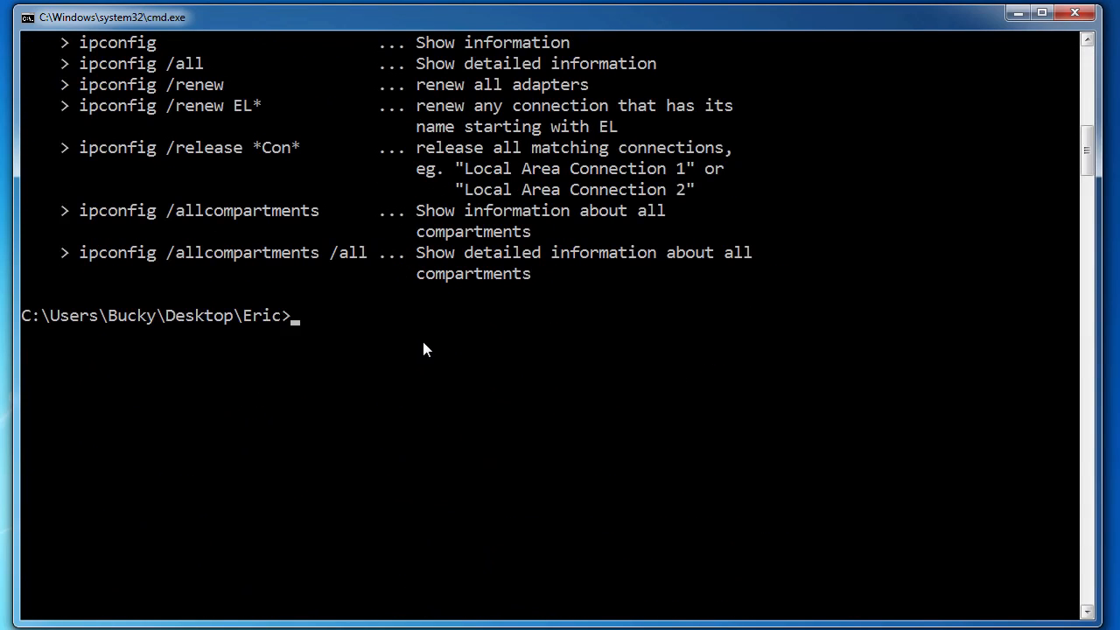